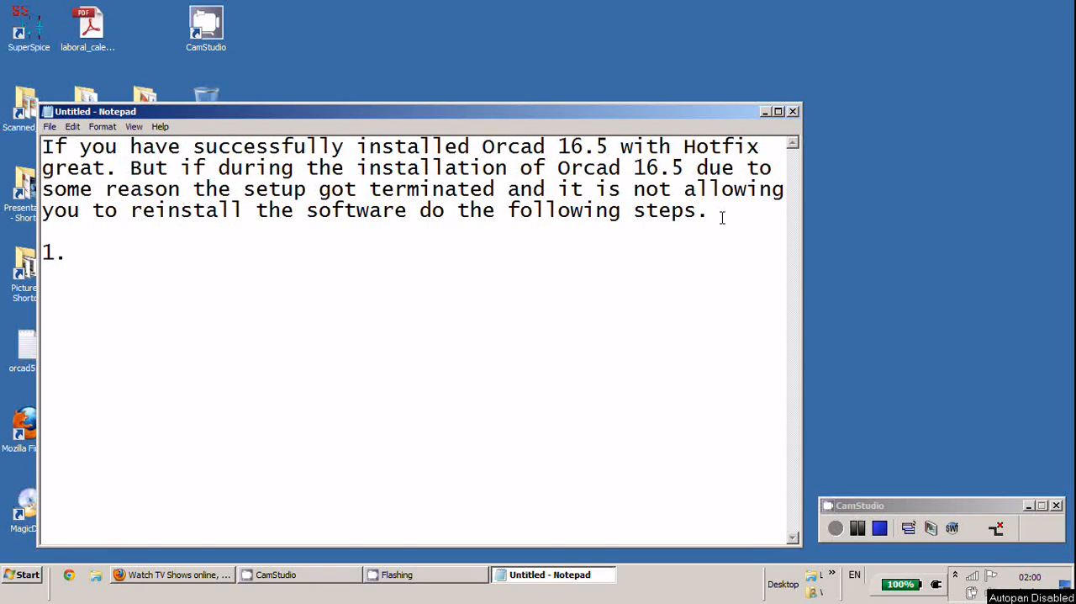
- Write step 1: 'Uninstall all the previous demo version/student version/old version of orcad.'
text(Unin)
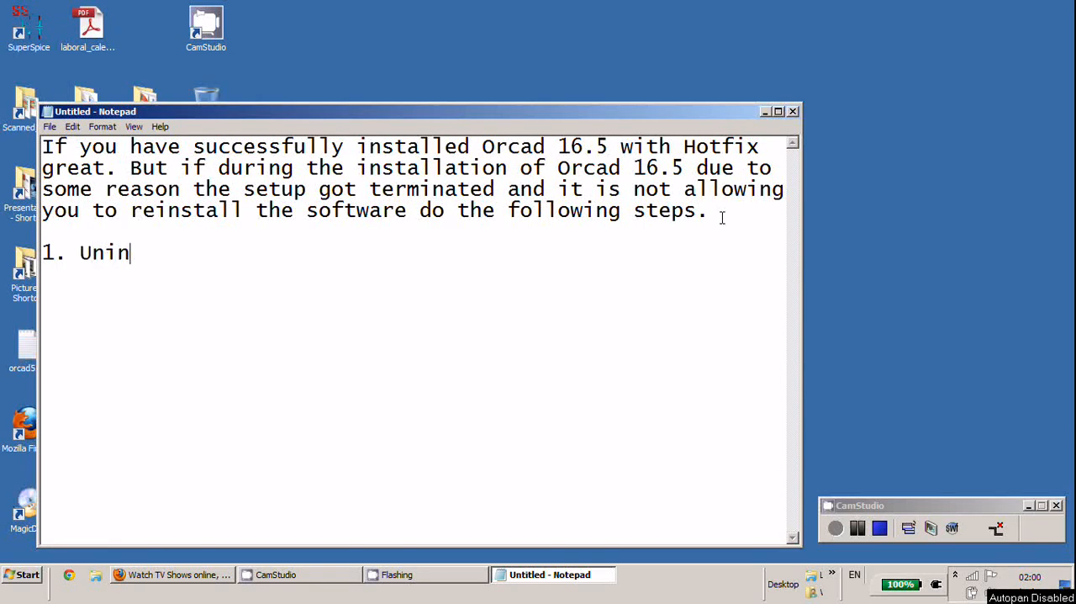
text(stall a)
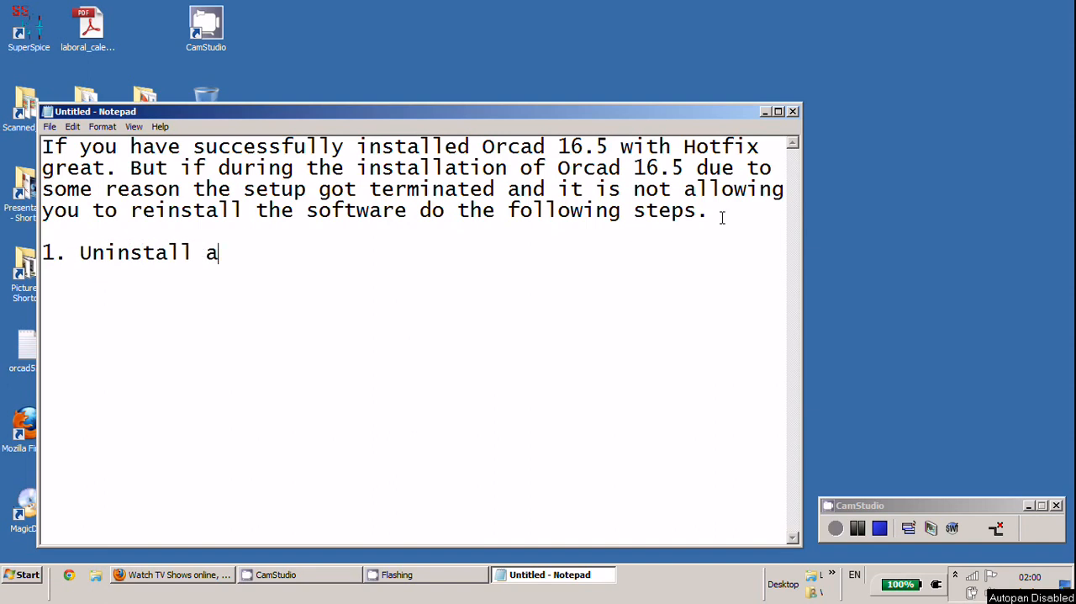
text(ll the pre)
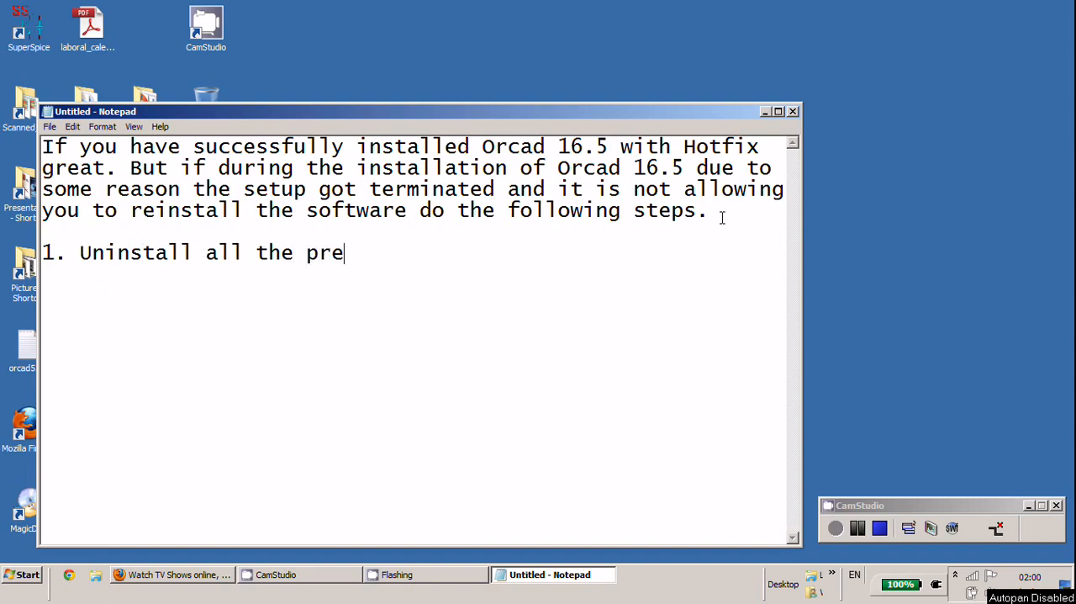
text(vious)
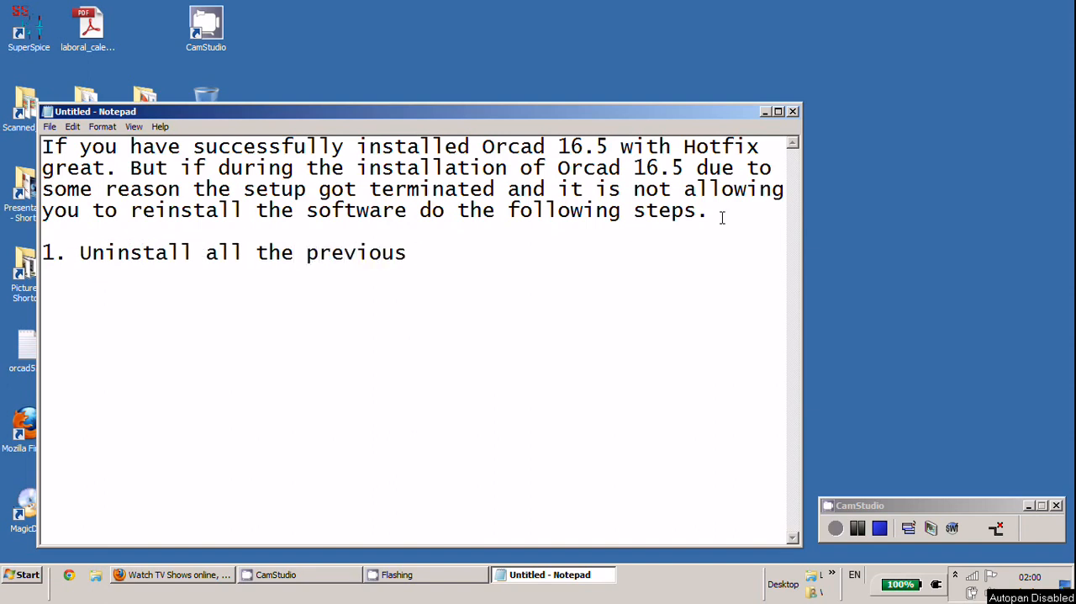
text(demo)
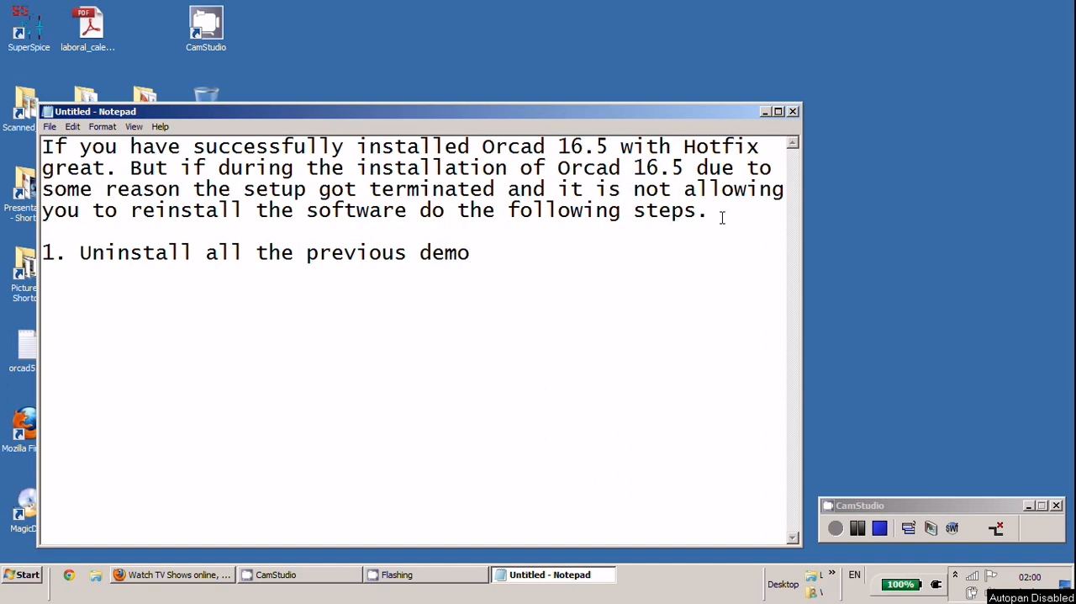
text(version)
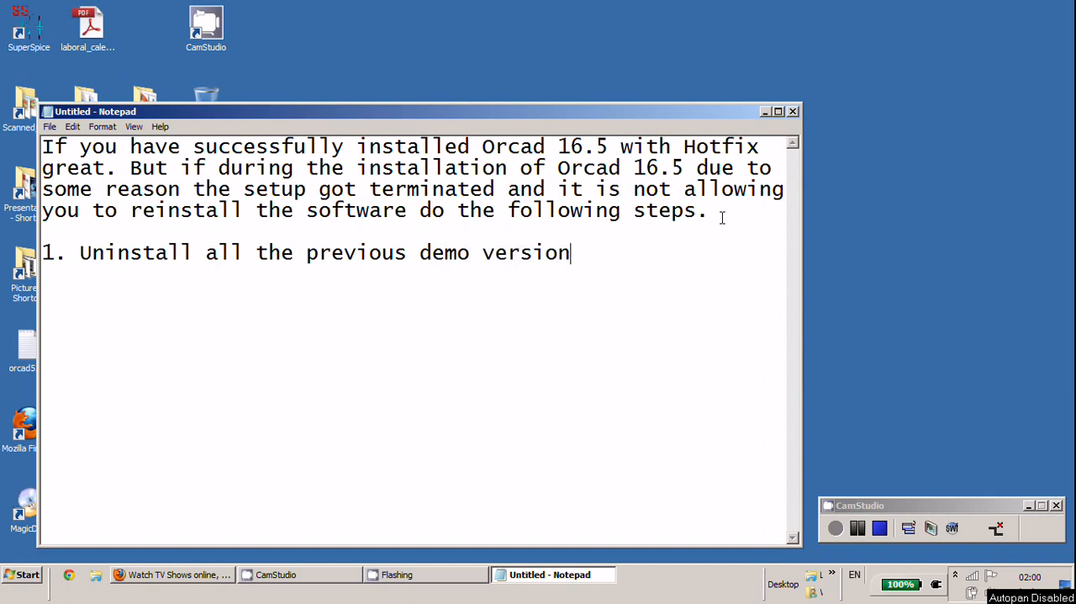
text(/st)
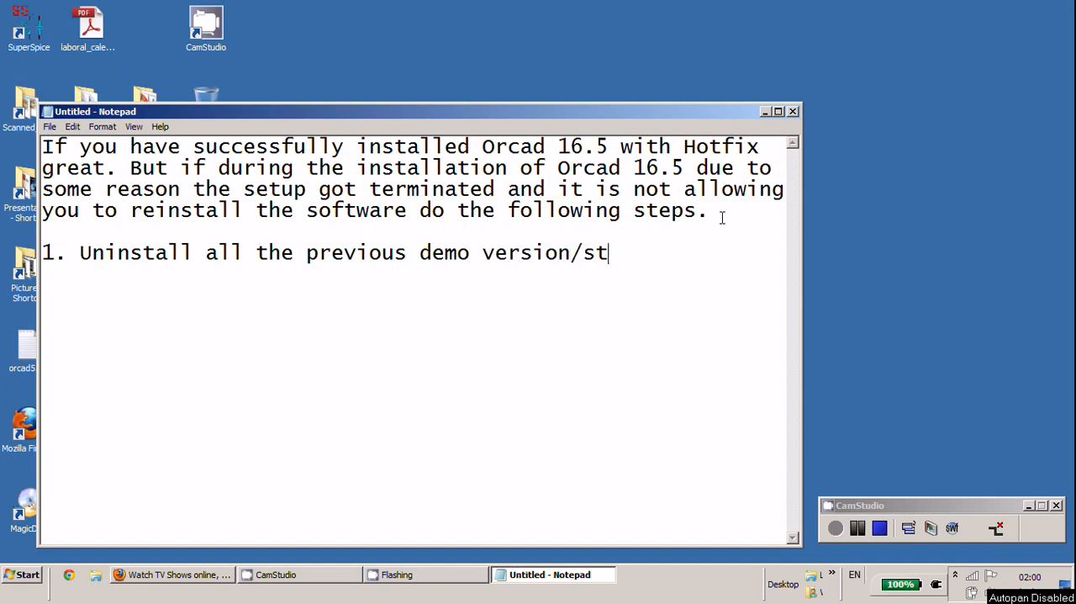
text(udent)
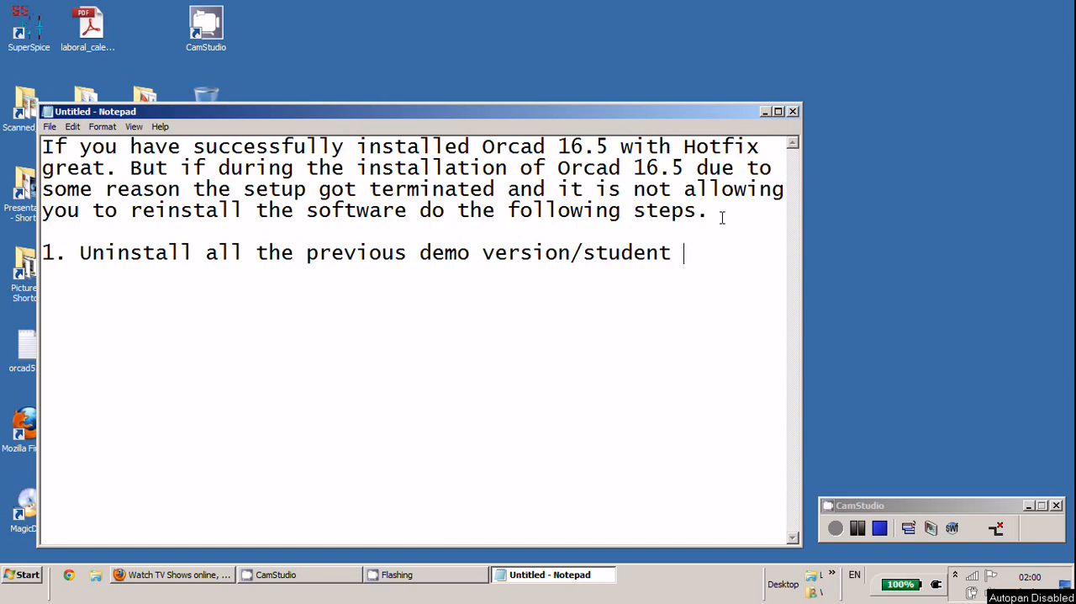
text(version)
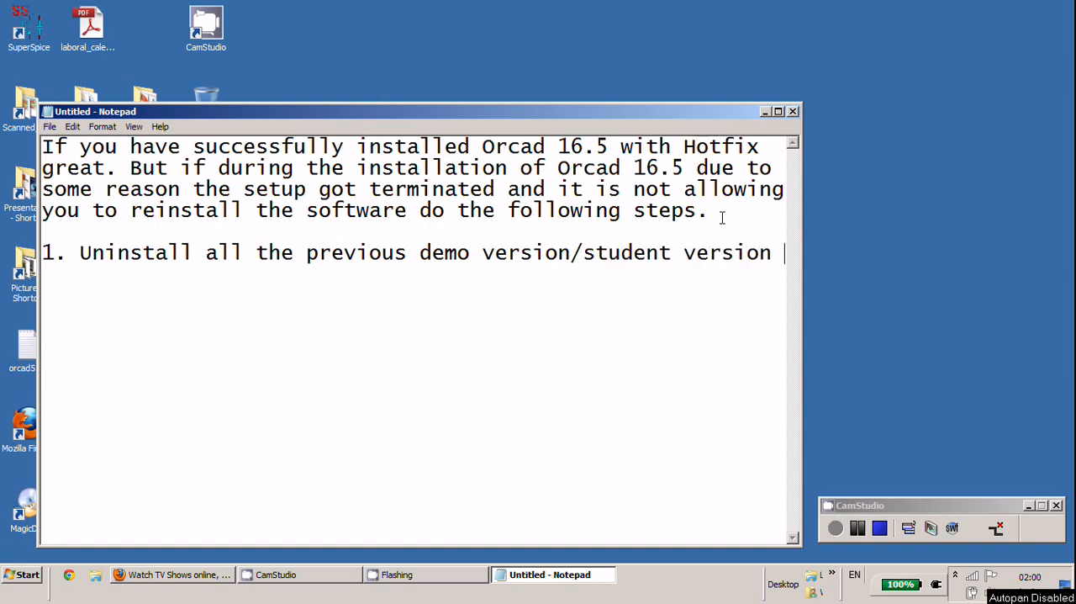
text(/o)
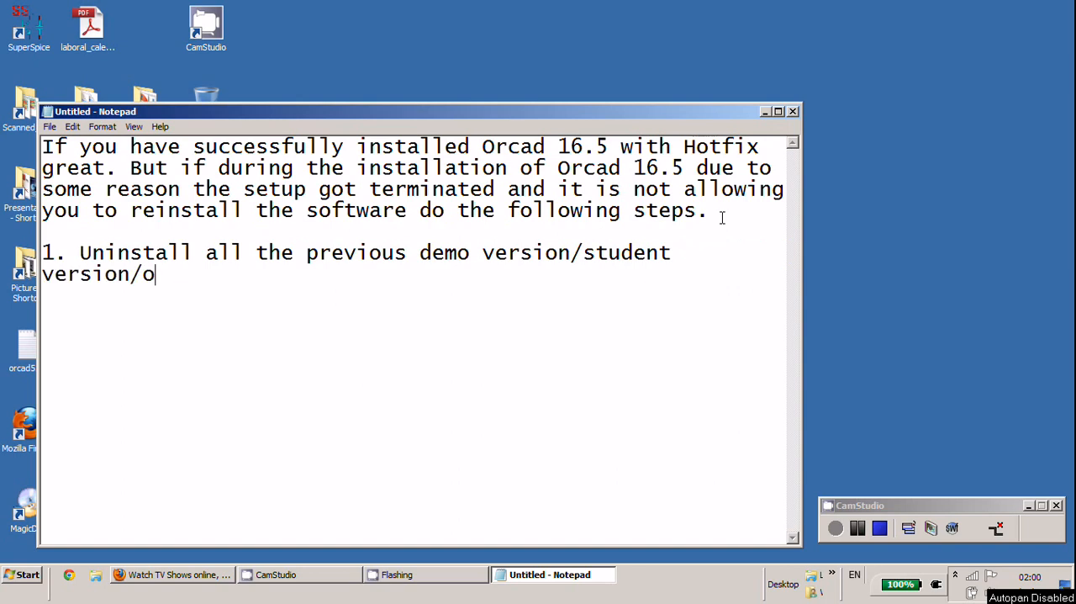
text(ld version)
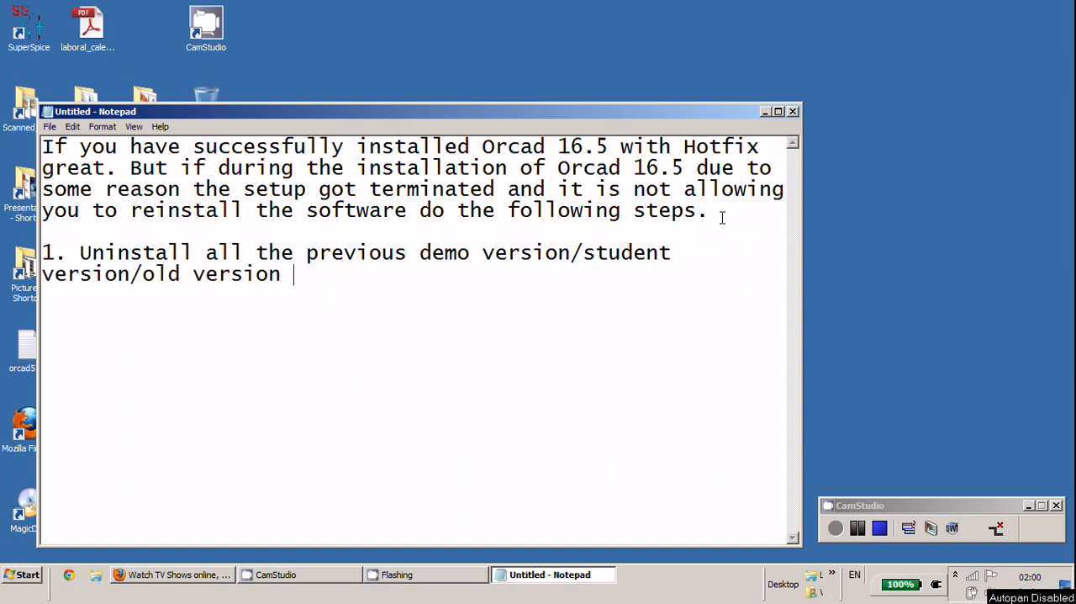
text(of orc)
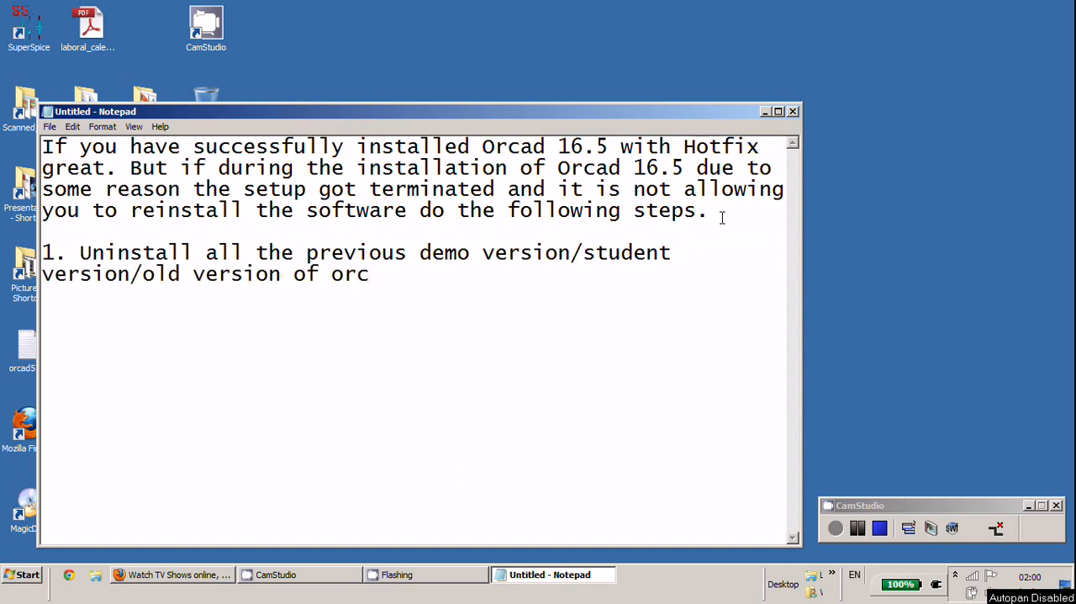
text(ad.)
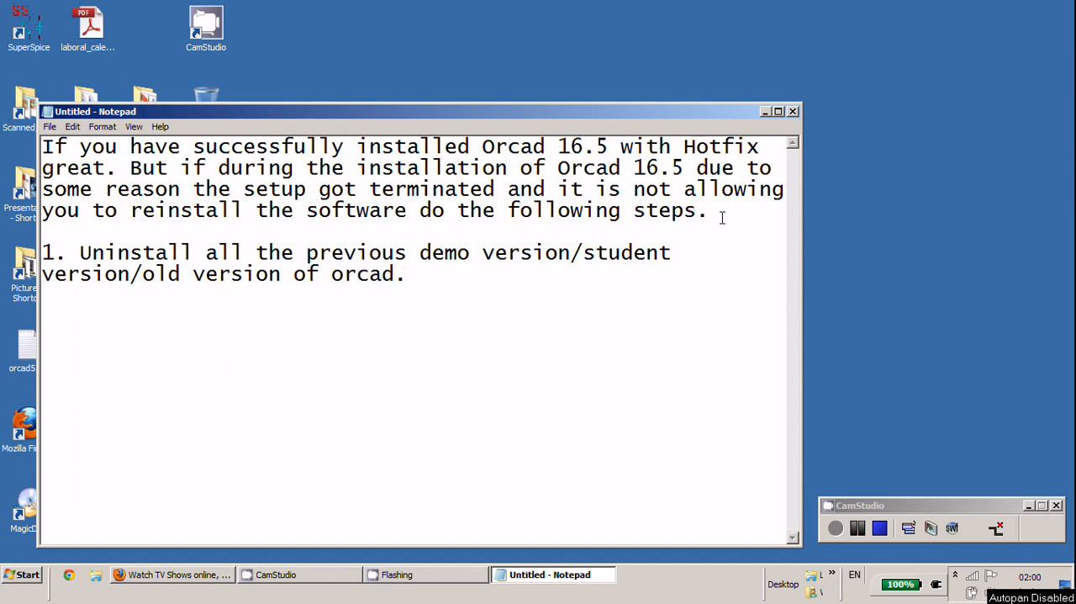
- Extend the intro with 'You can also follow the steps if the installation is'
click(407, 253)
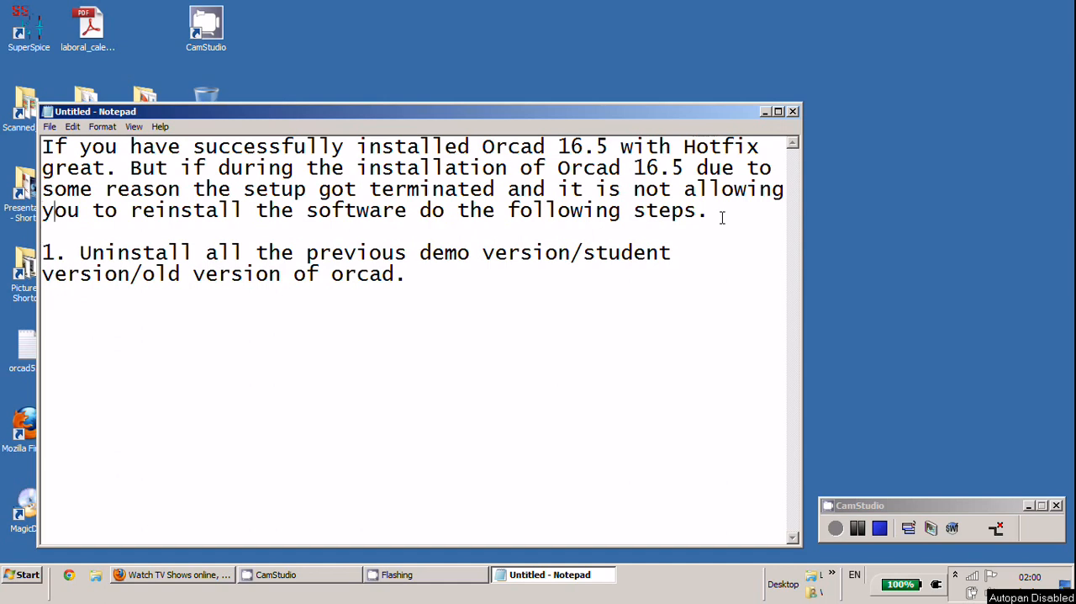
click(702, 208)
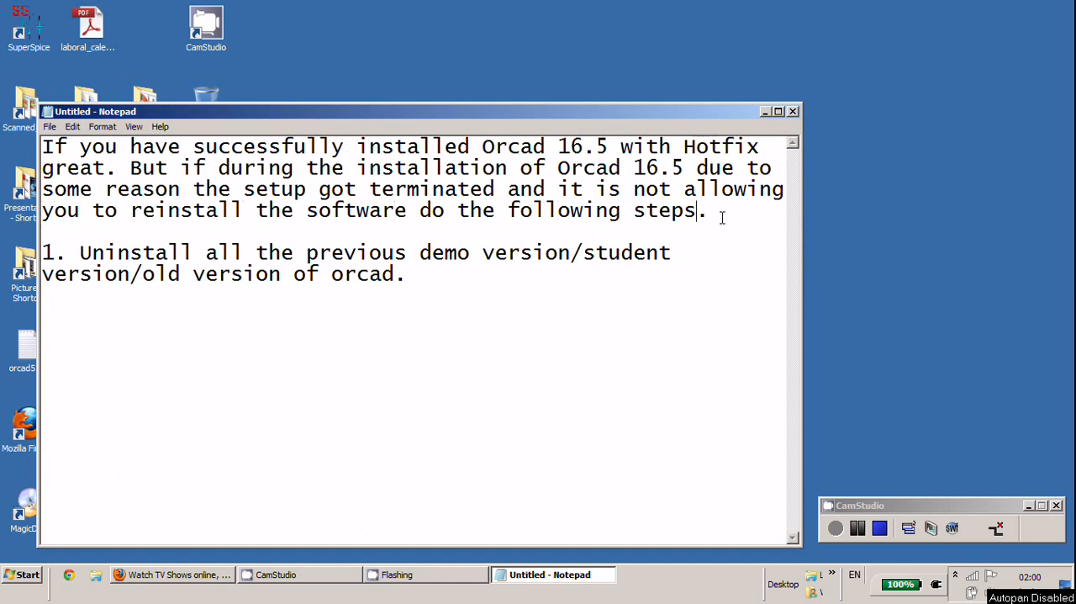
text(You ca)
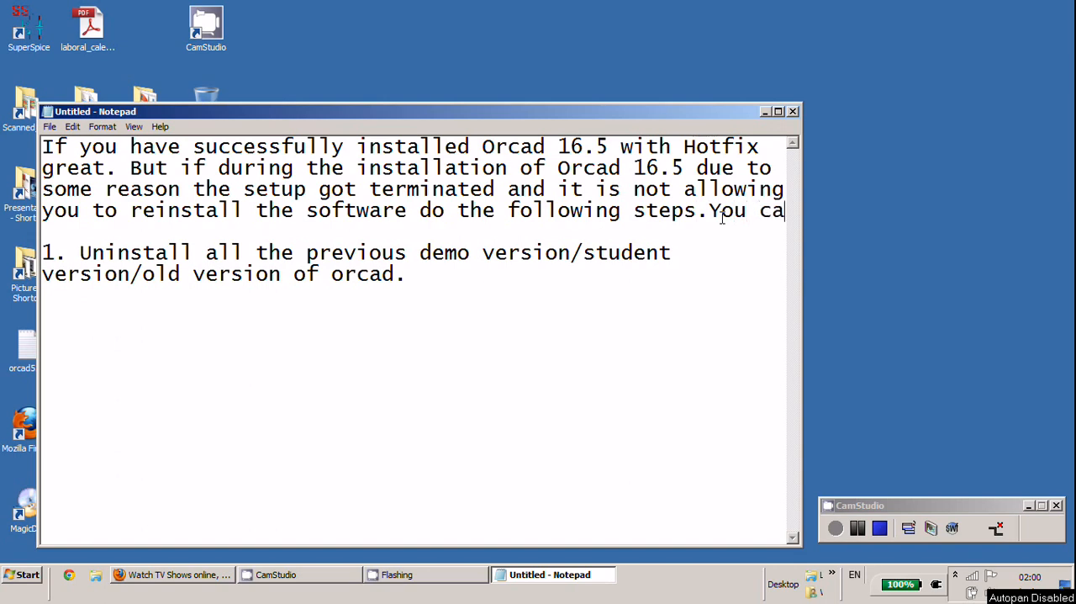
text(n also)
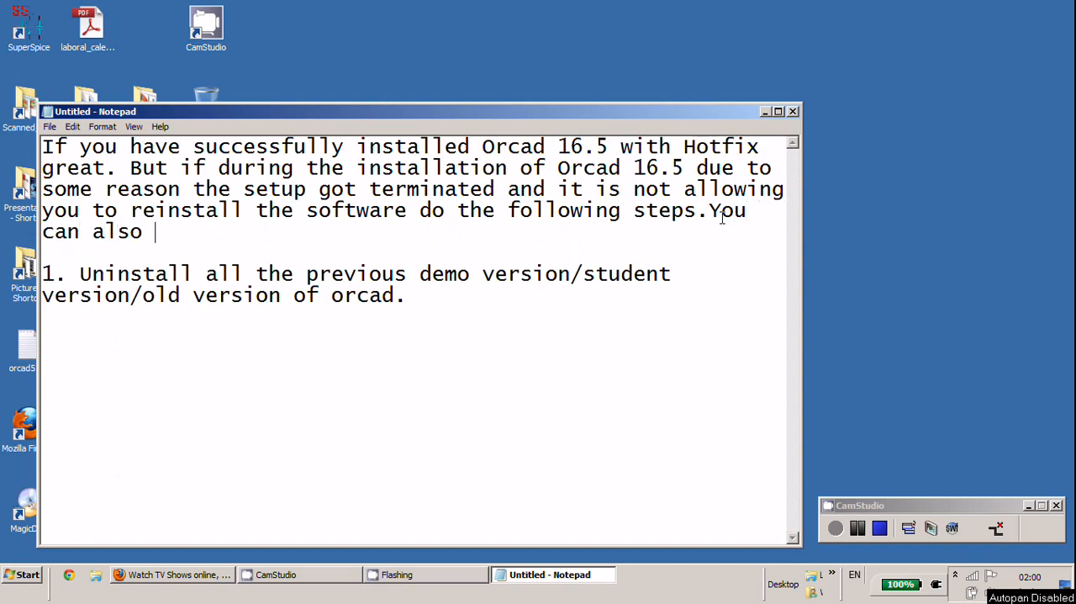
text(follow t)
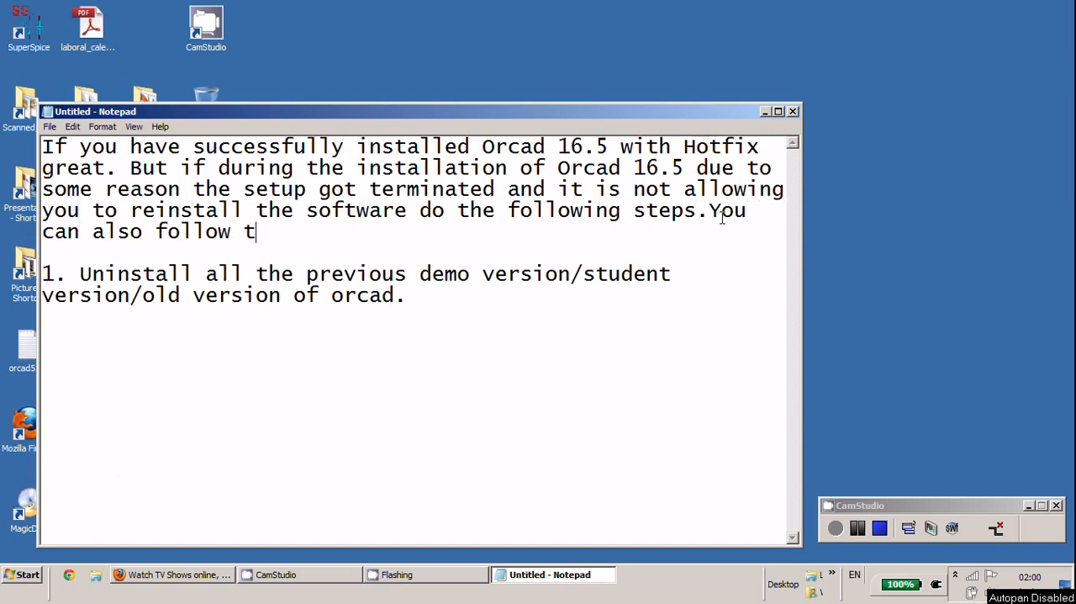
text(he steps)
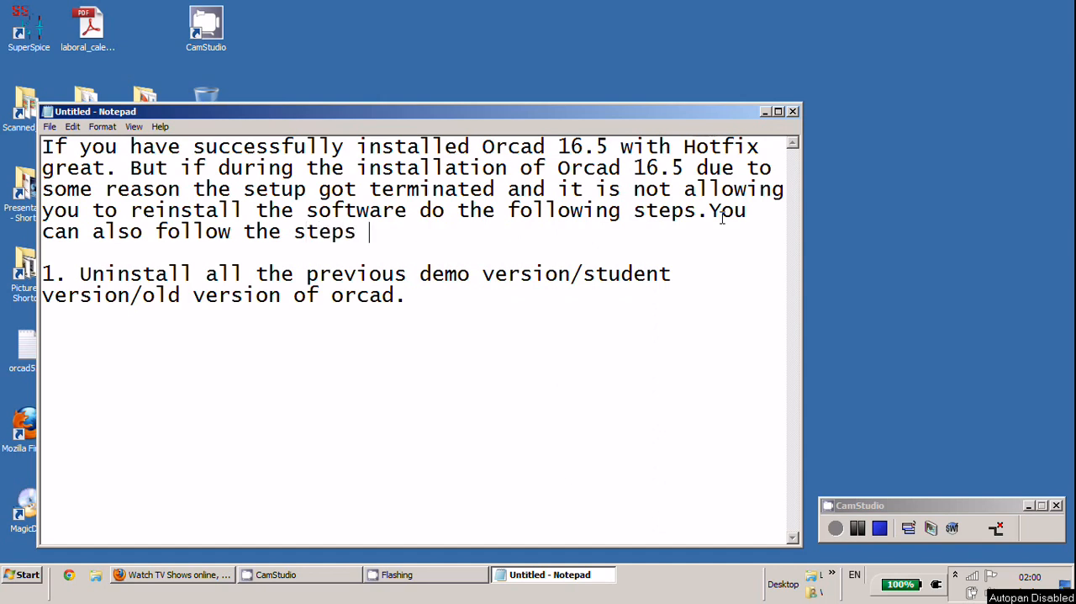
text(if)
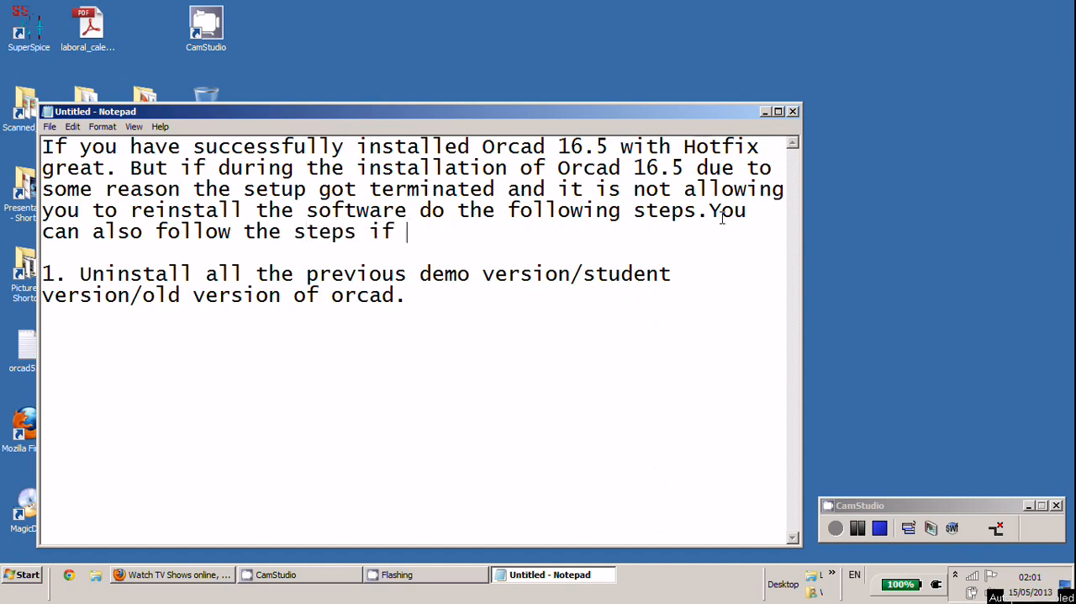
text(t)
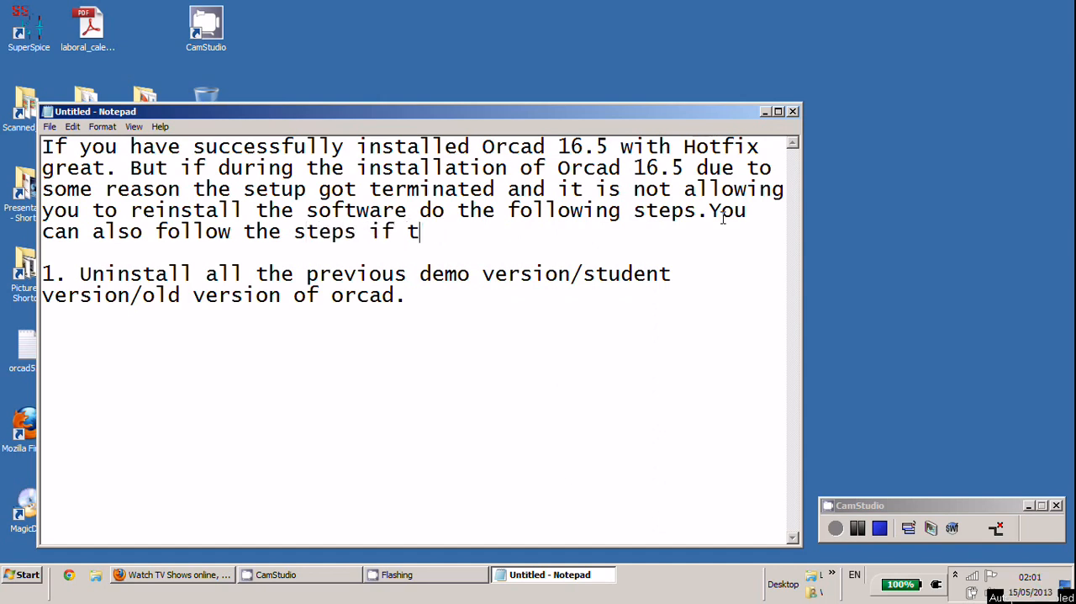
text(he i)
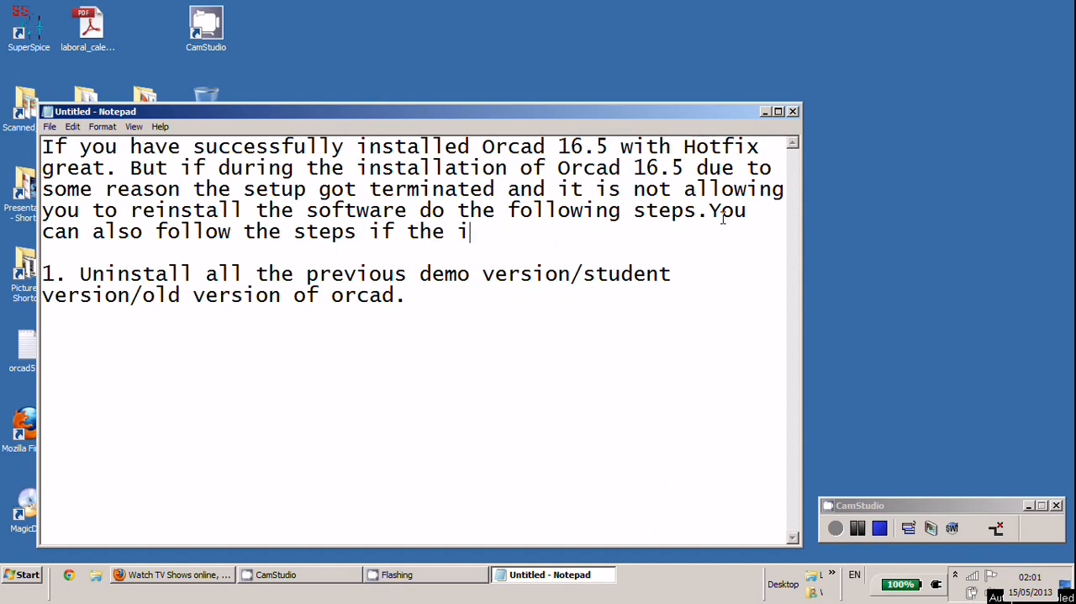
text(nstal)
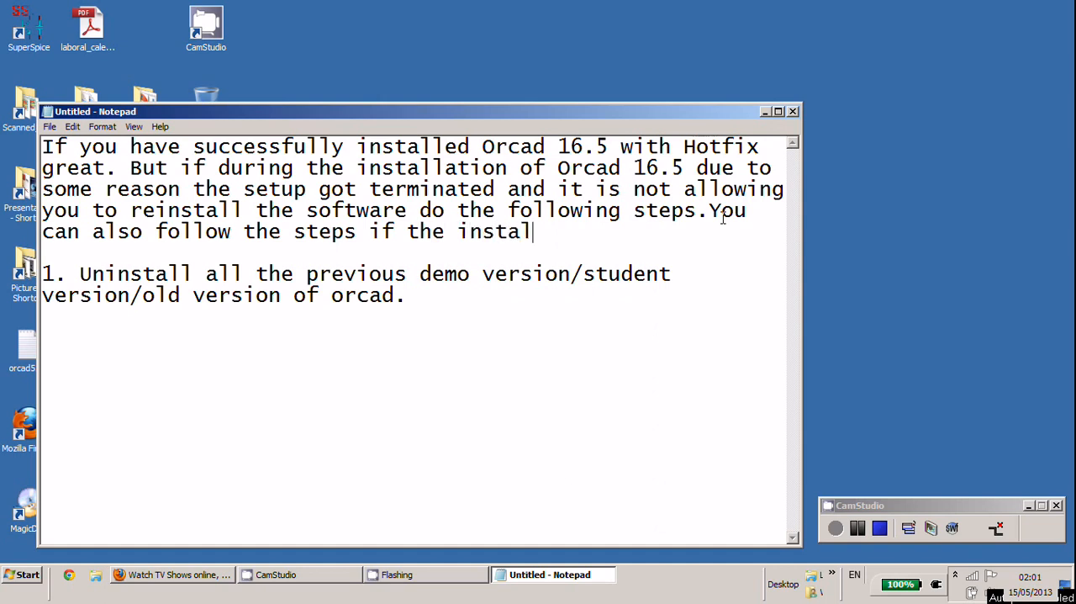
text(lation is)
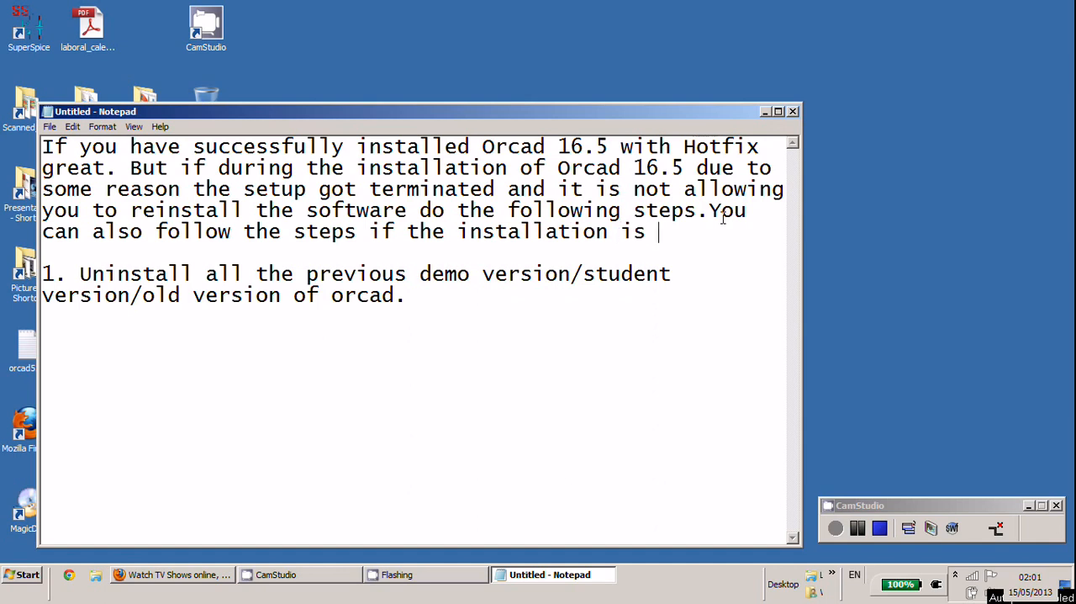
- Finish the sentence 'terminating in the middle without a valid reason.' and start step 2
text(terminating i)
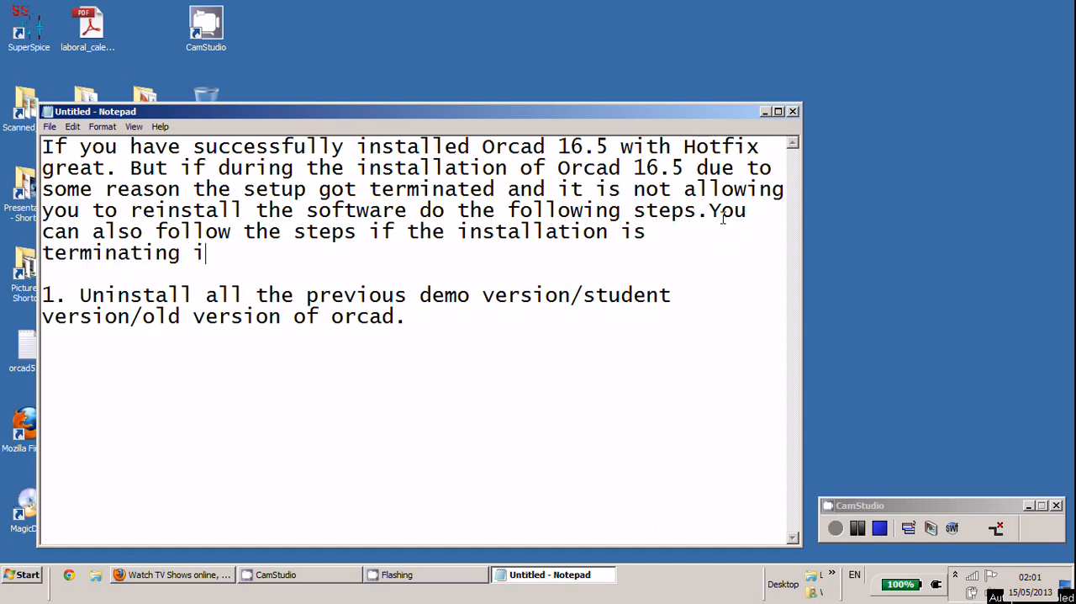
text(n the m)
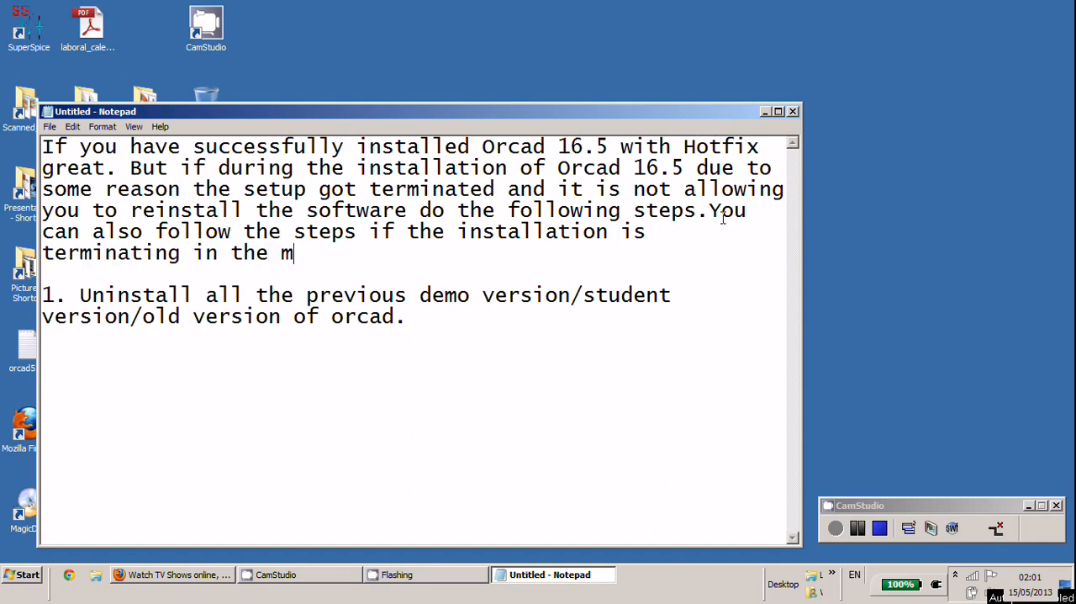
text(iddle wit)
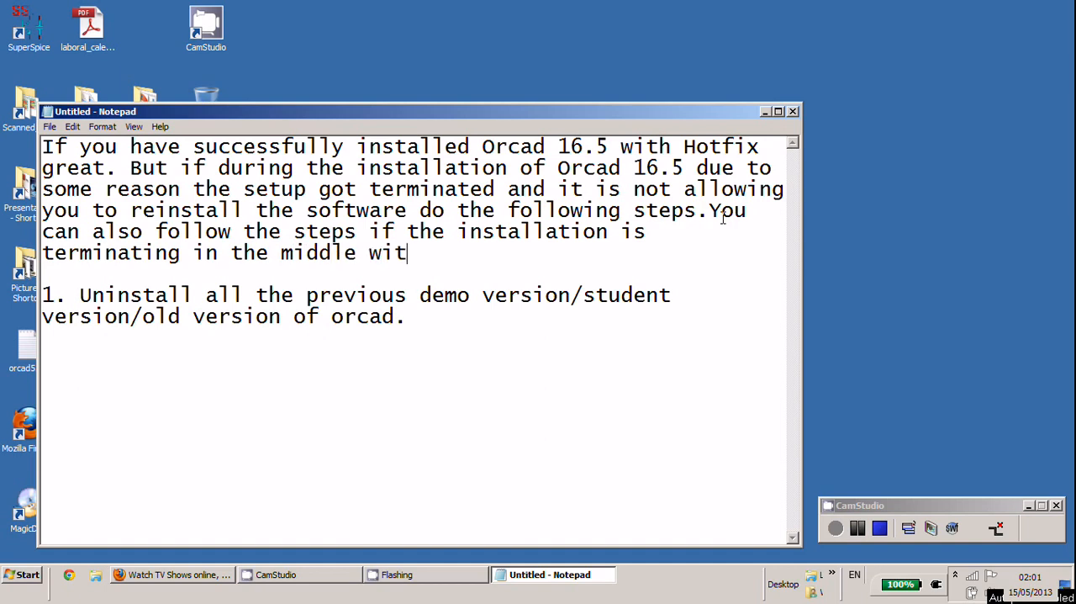
text(hout)
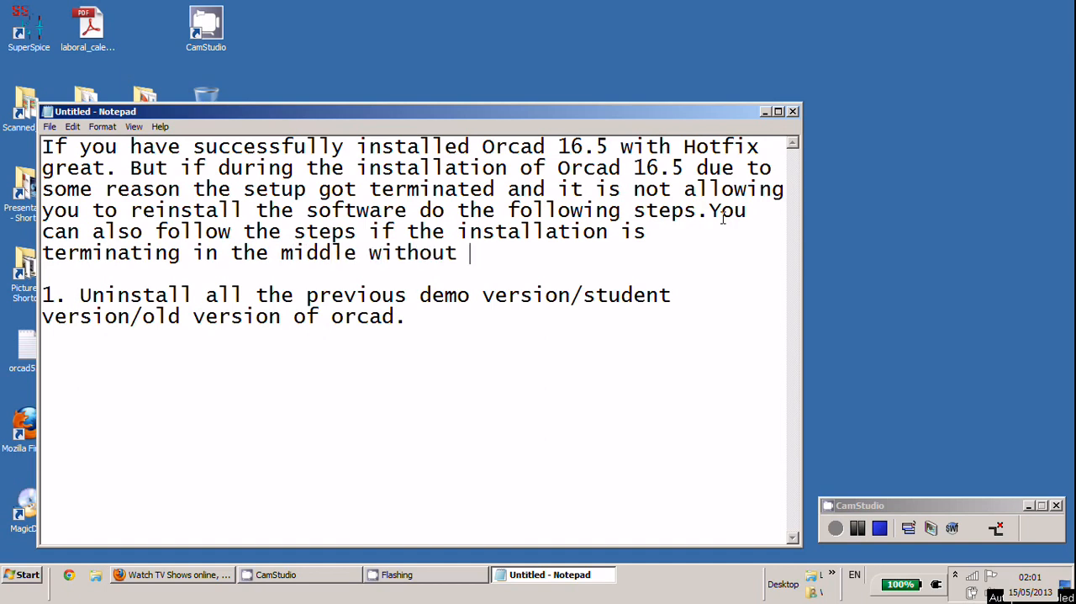
text(a valid r)
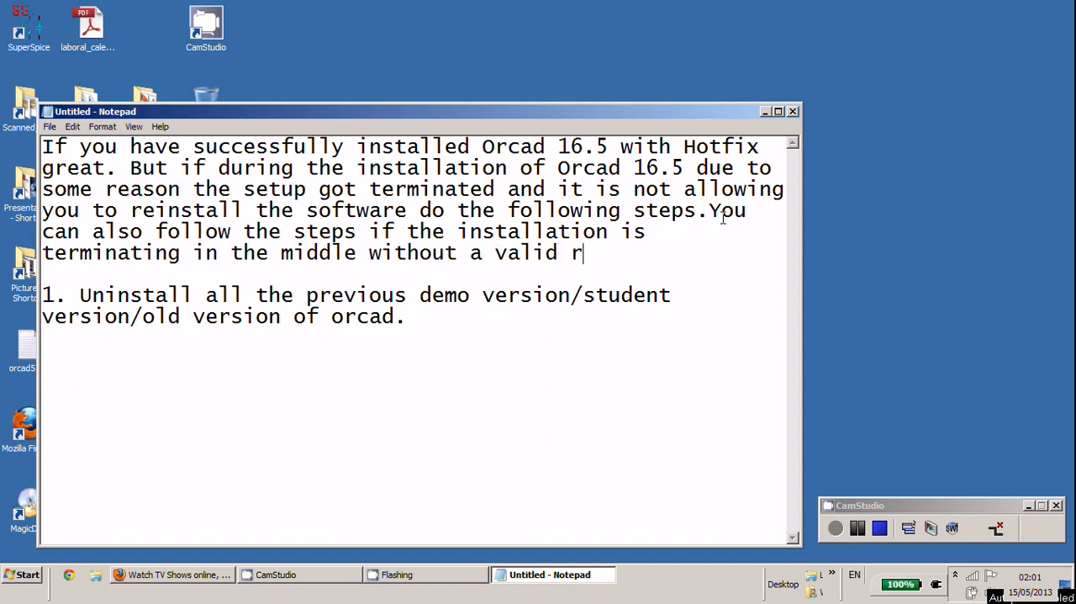
text(easi)
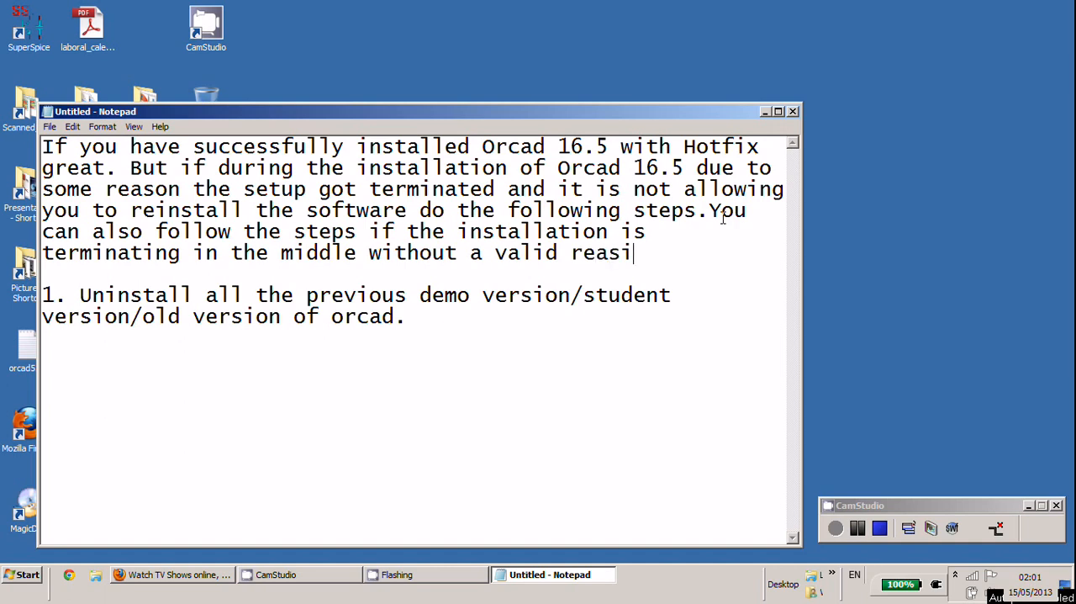
text(on.)
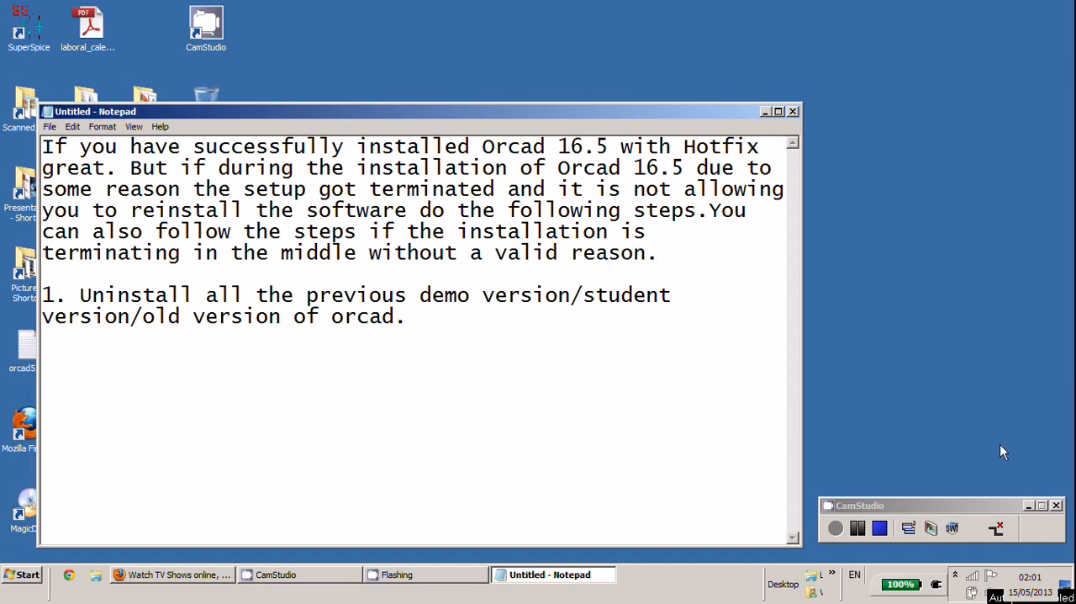
text(2.)
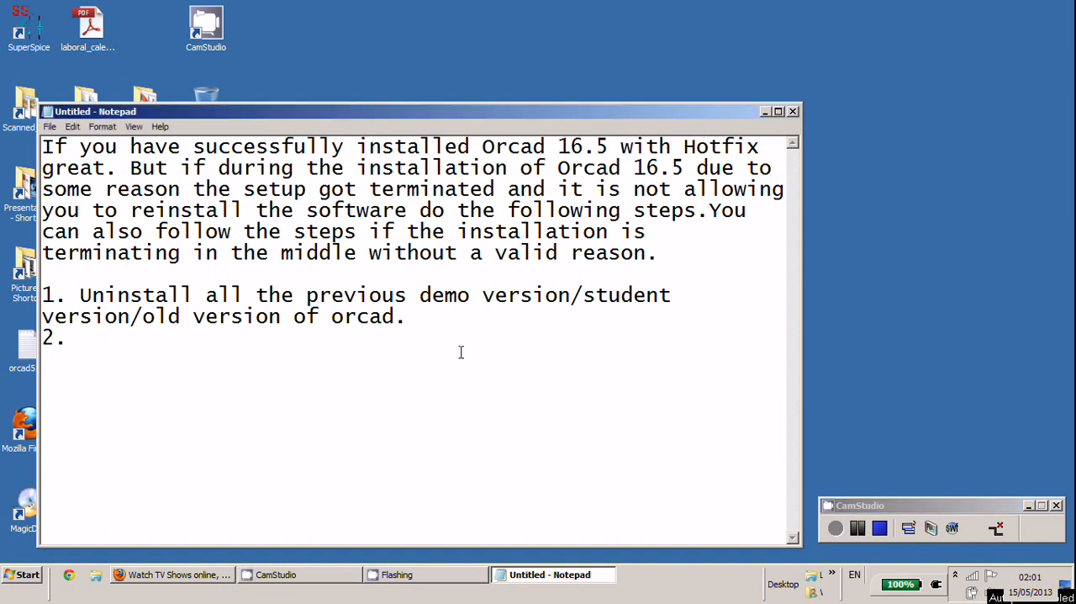
- Write the delete step and 'MOST IMP: Delete the registry files' line
text(Delete)
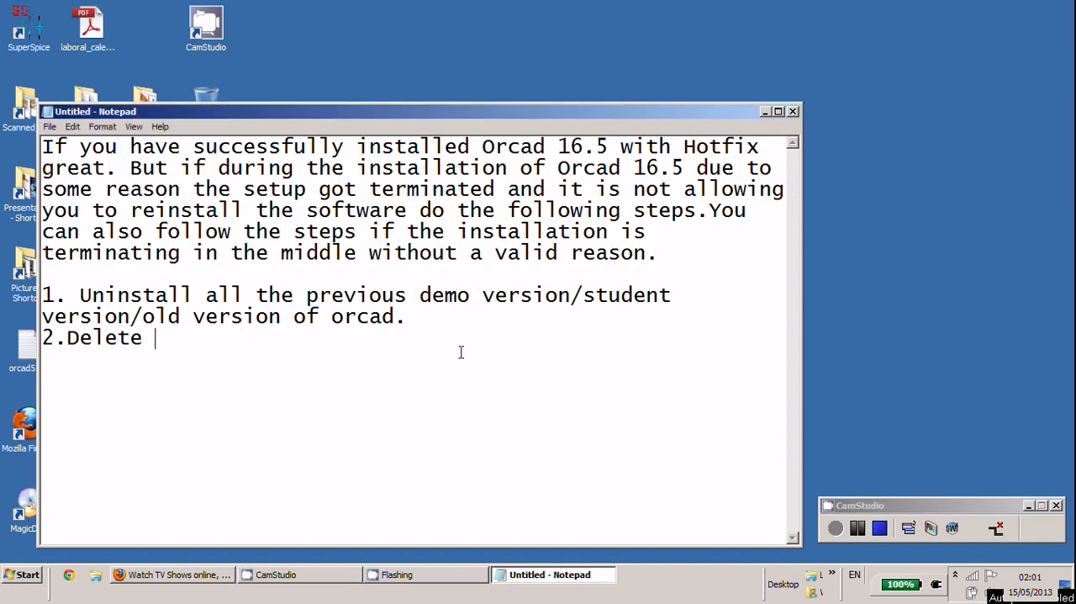
text(the files from C:/Cadence)
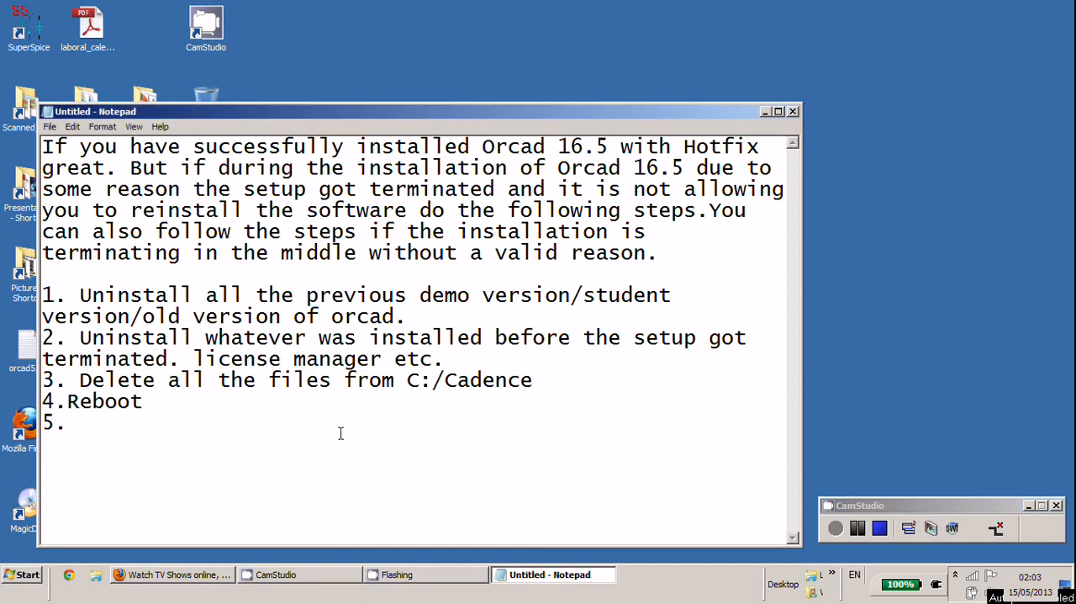
text(MO)
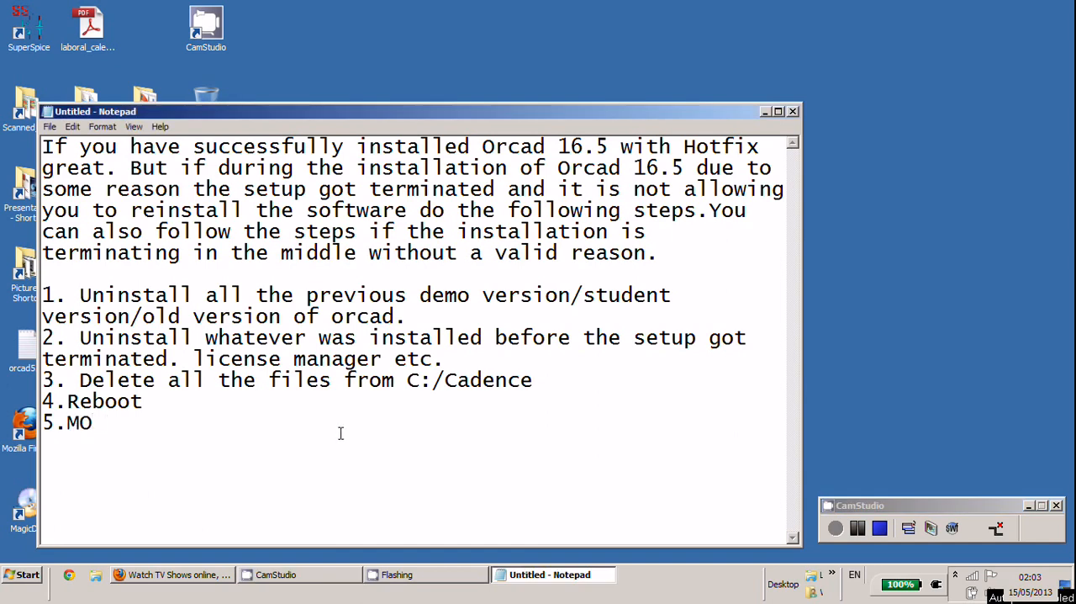
text(ST IM)
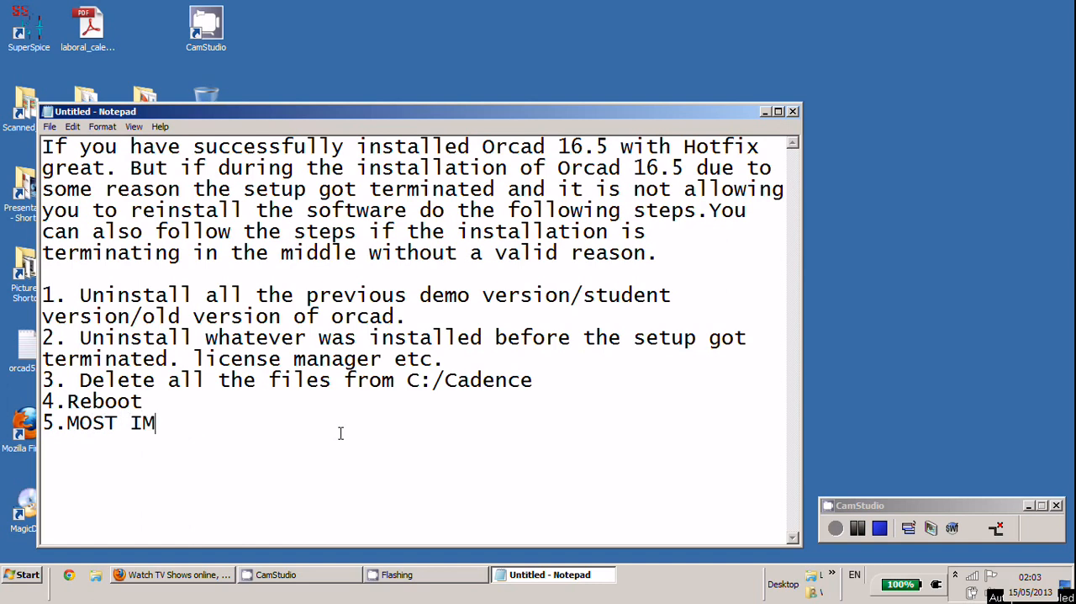
text(P: Del)
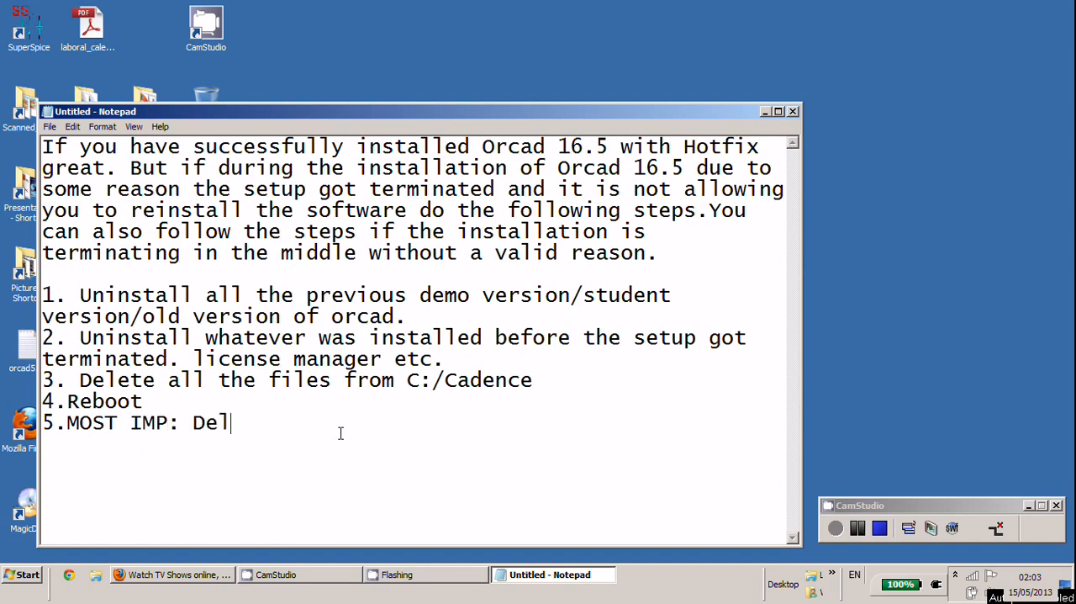
text(ete the)
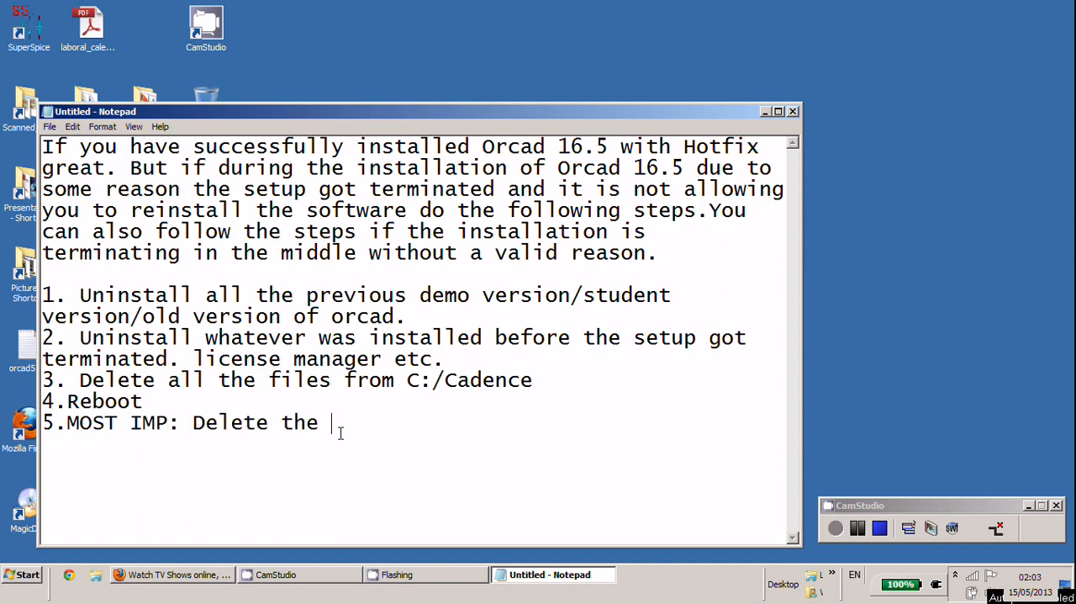
text(regi)
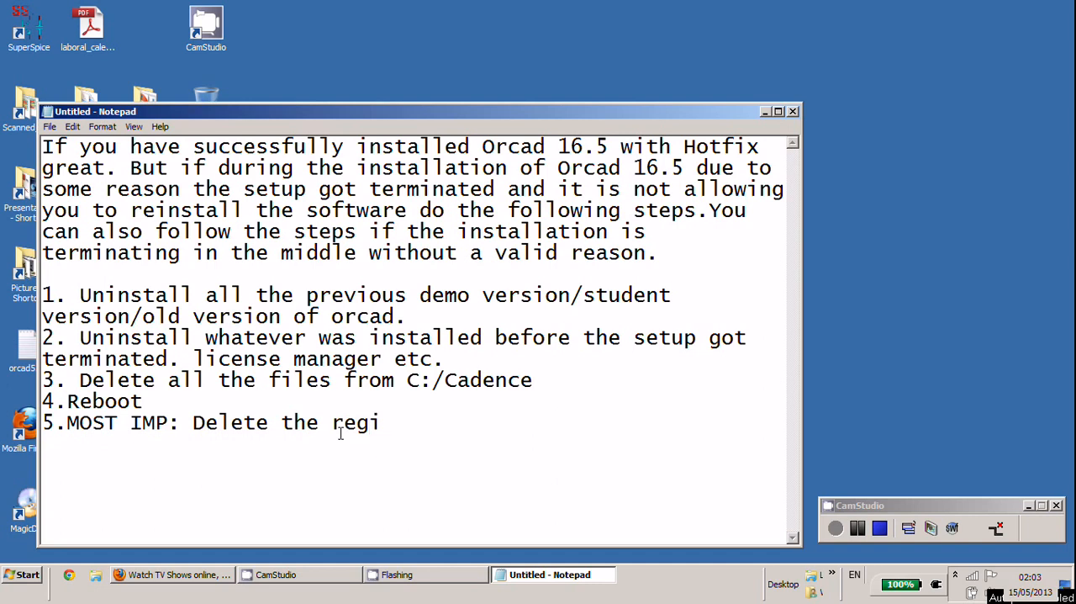
text(stry)
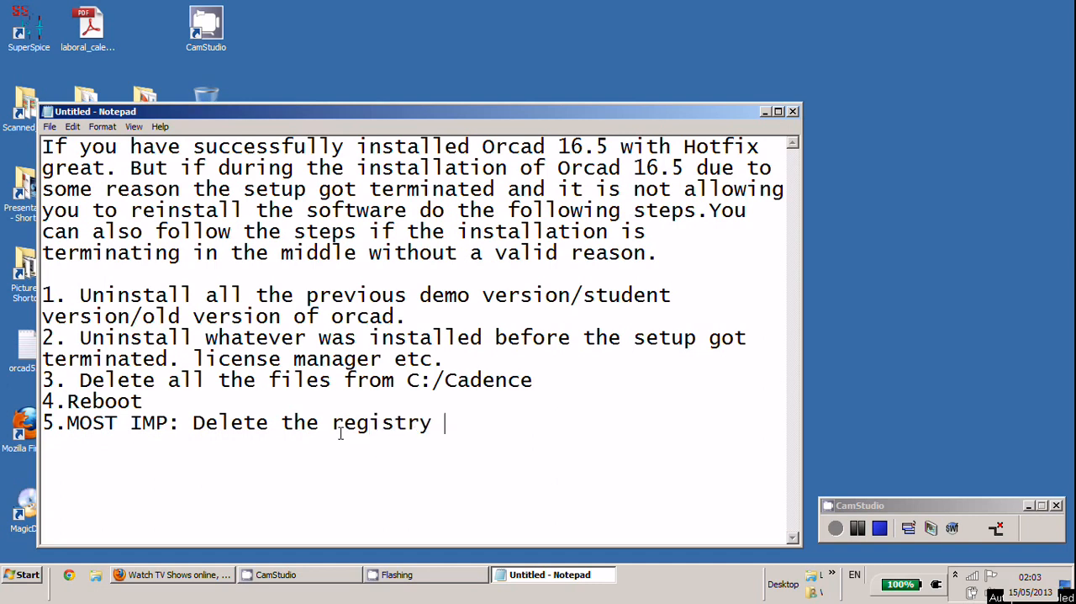
text(files)
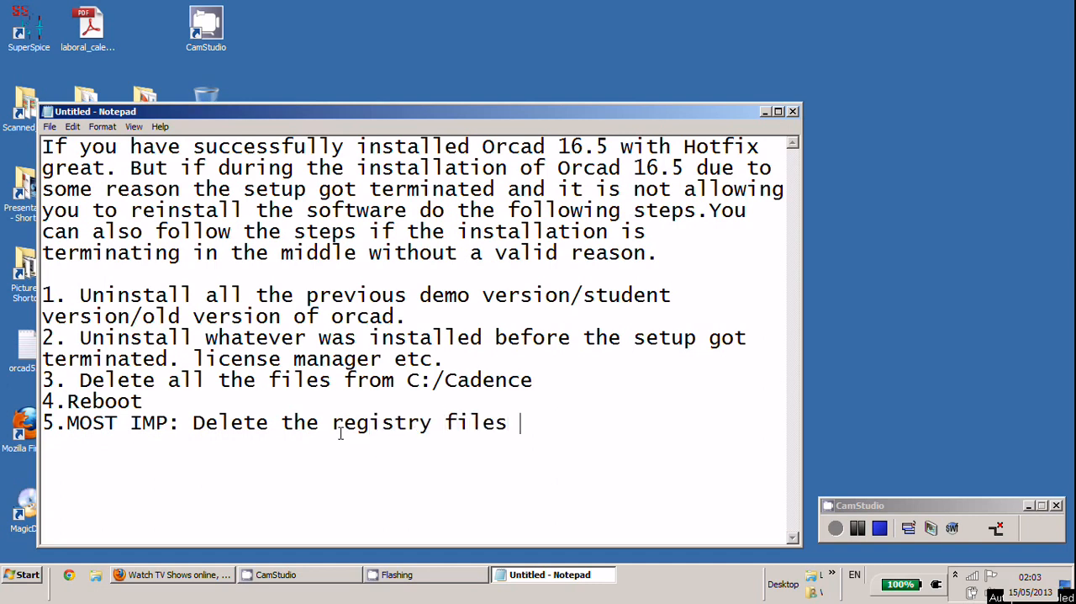
- Finish the line 'for Cadence and ... Registry editor in windows.', fixing the Registry typo
text(for C)
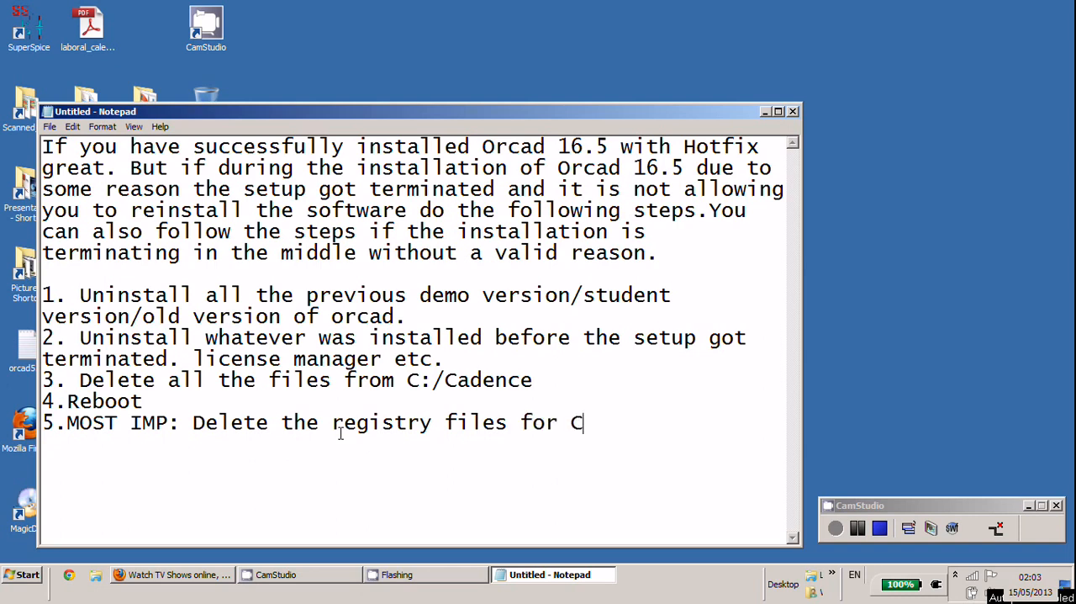
text(adence nd Orcad from)
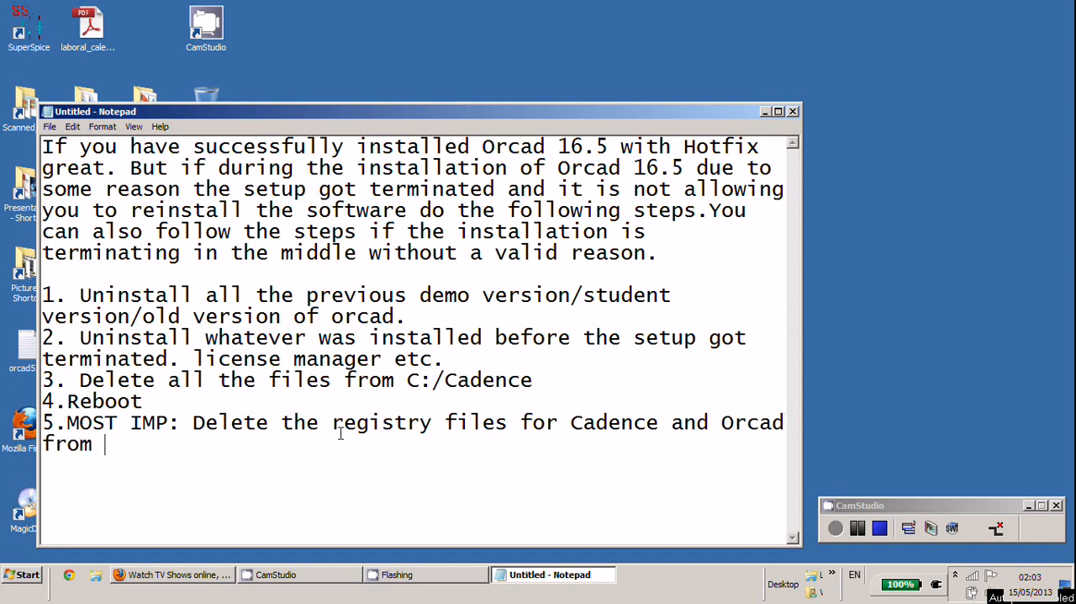
text(Resi)
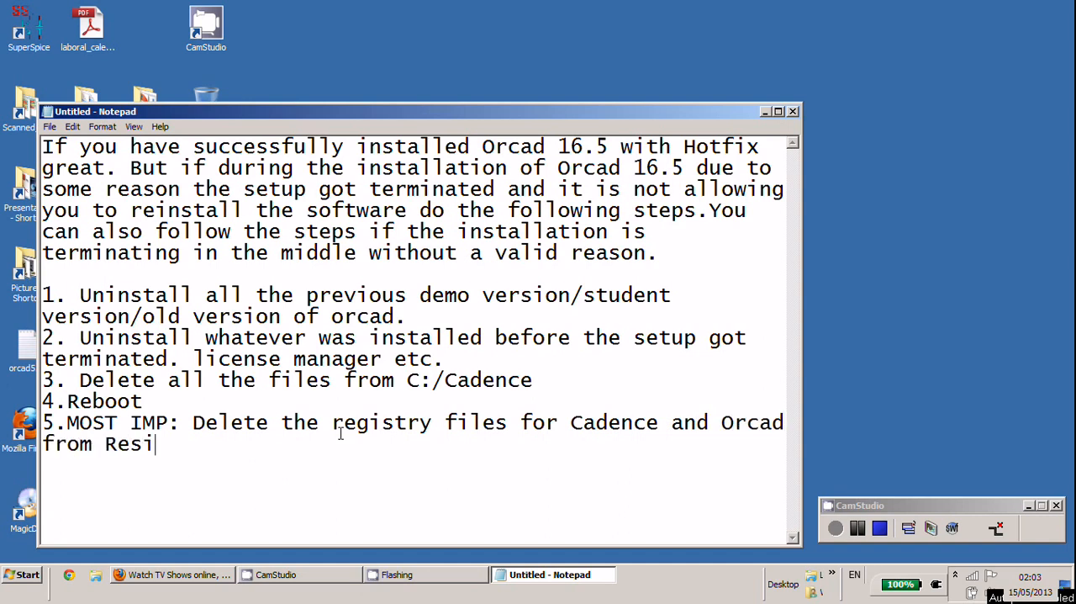
key(BackSpace)
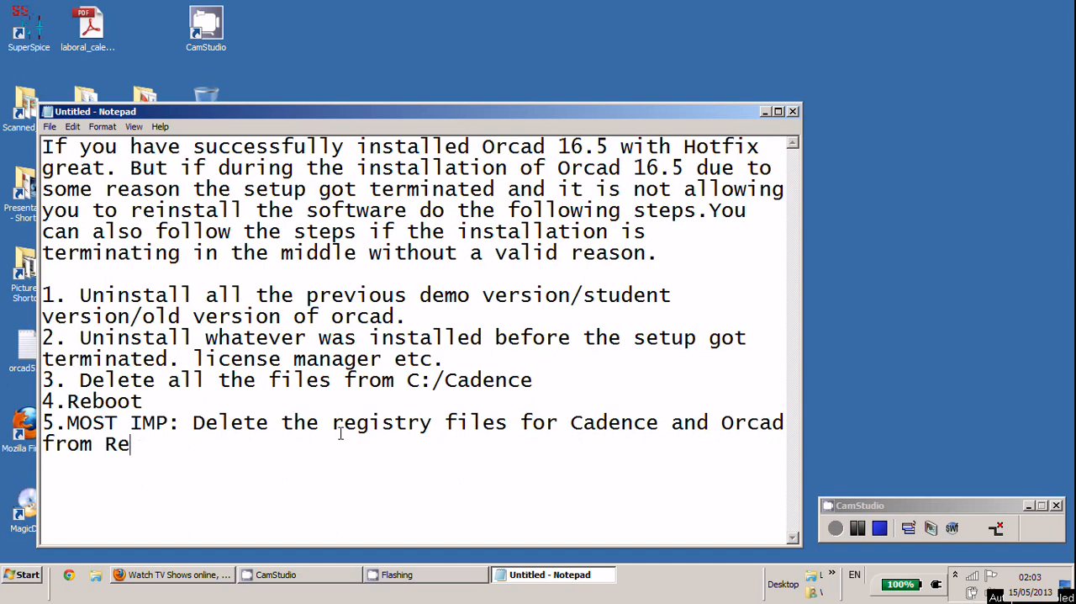
text(gistry editor in windows.)
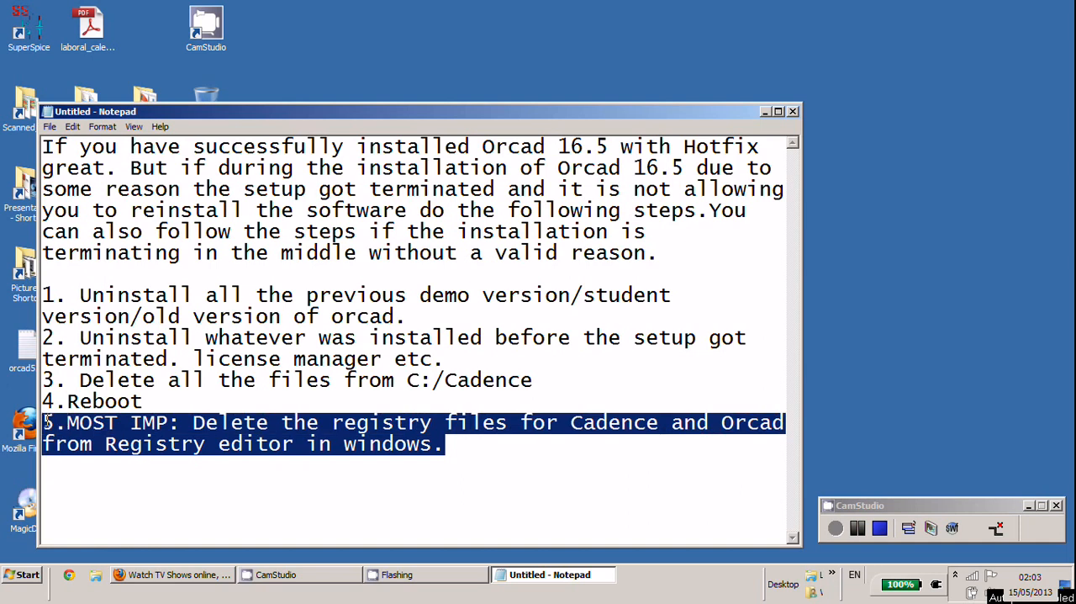
mouse_move(522, 484)
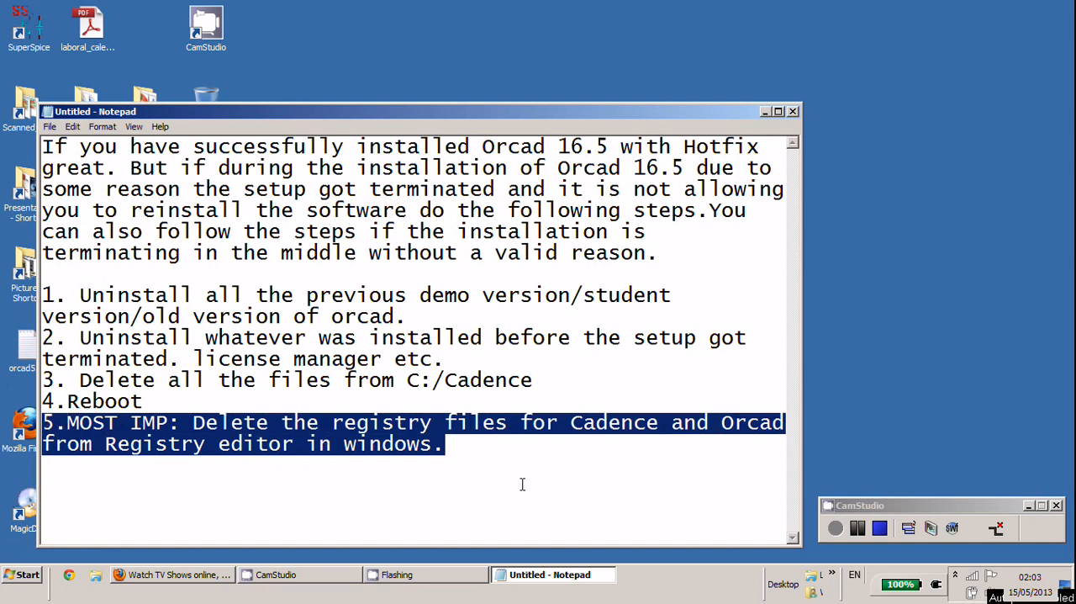
click(20, 575)
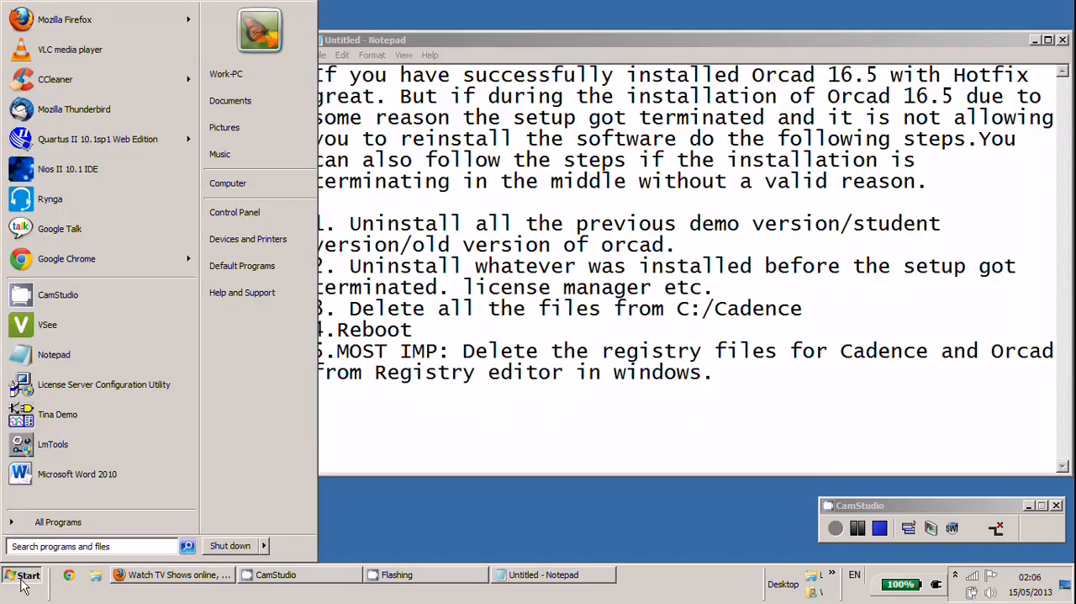
- Launch Registry Editor through the Start menu's Run command with regedit
text(run)
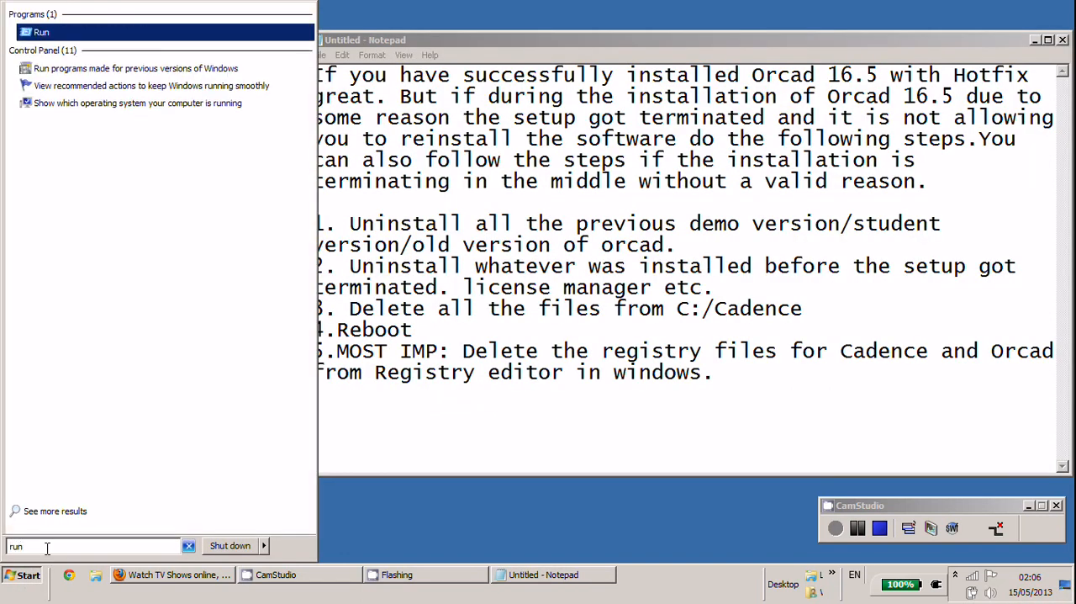
click(41, 31)
text(regedit)
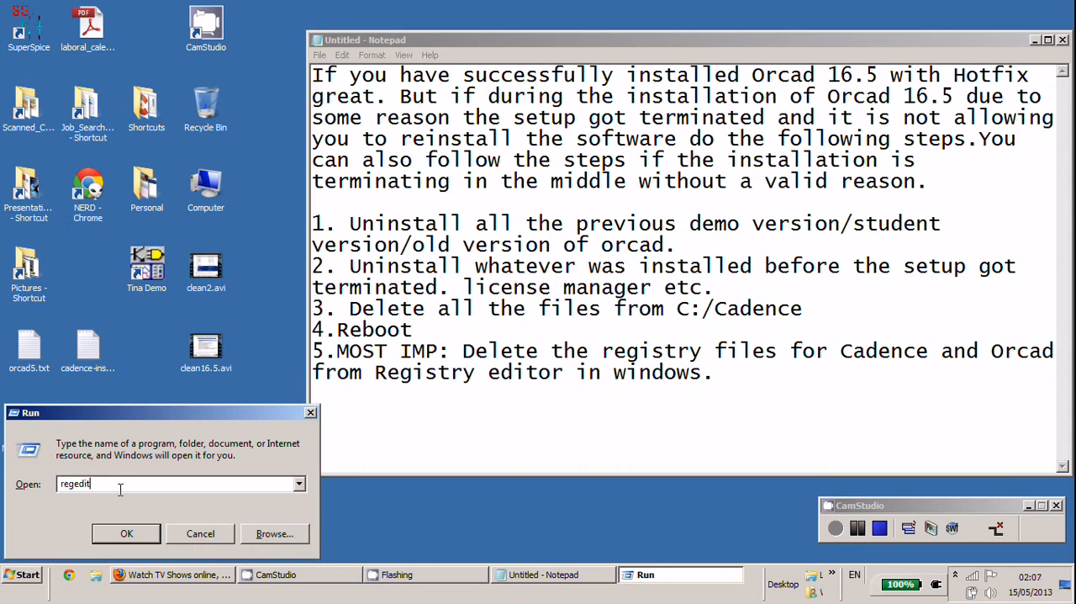
click(126, 533)
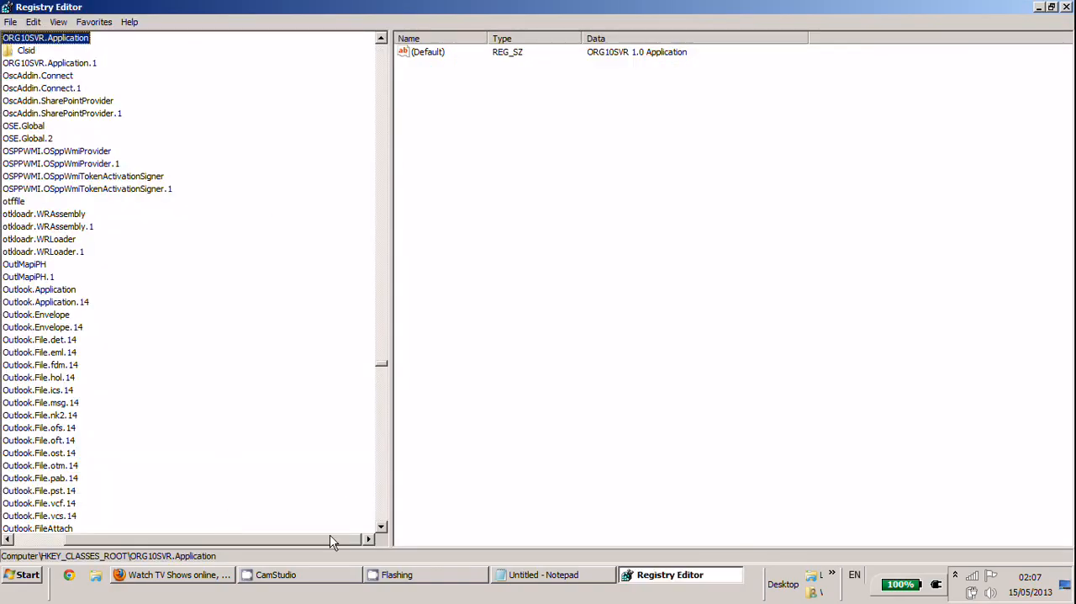
- Browse the root hives and scroll to the OrCAD entries under HKEY_CLASSES_ROOT
scroll(up, 3)
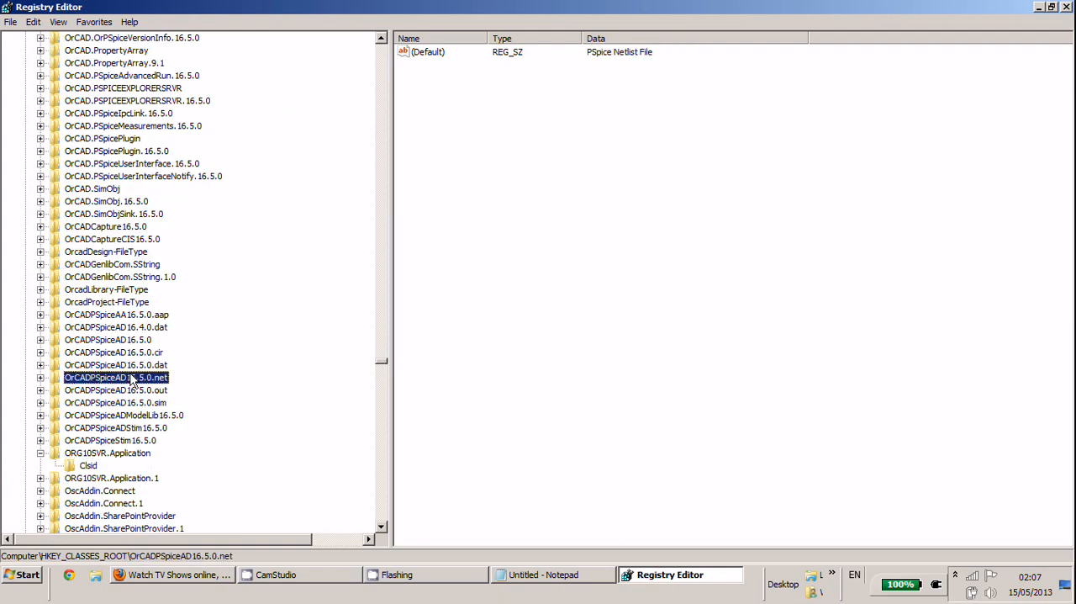
mouse_move(384, 367)
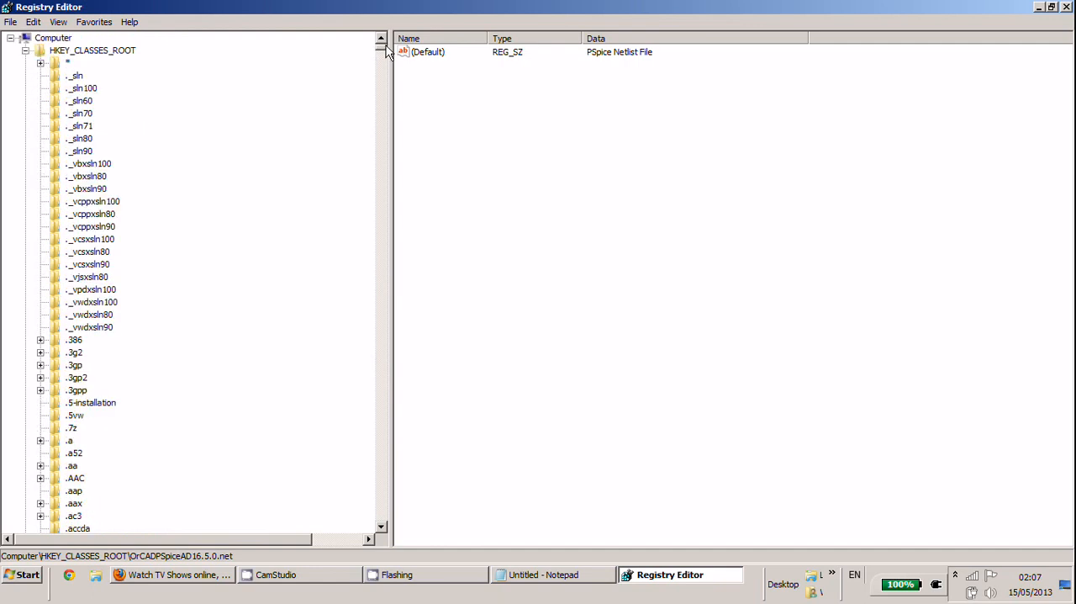
click(25, 48)
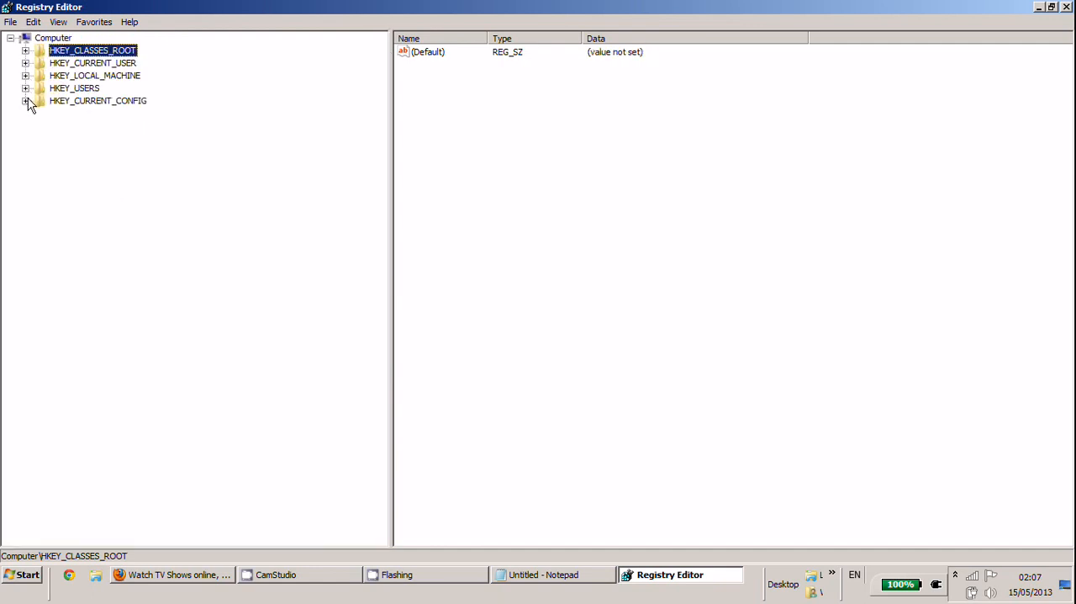
click(27, 101)
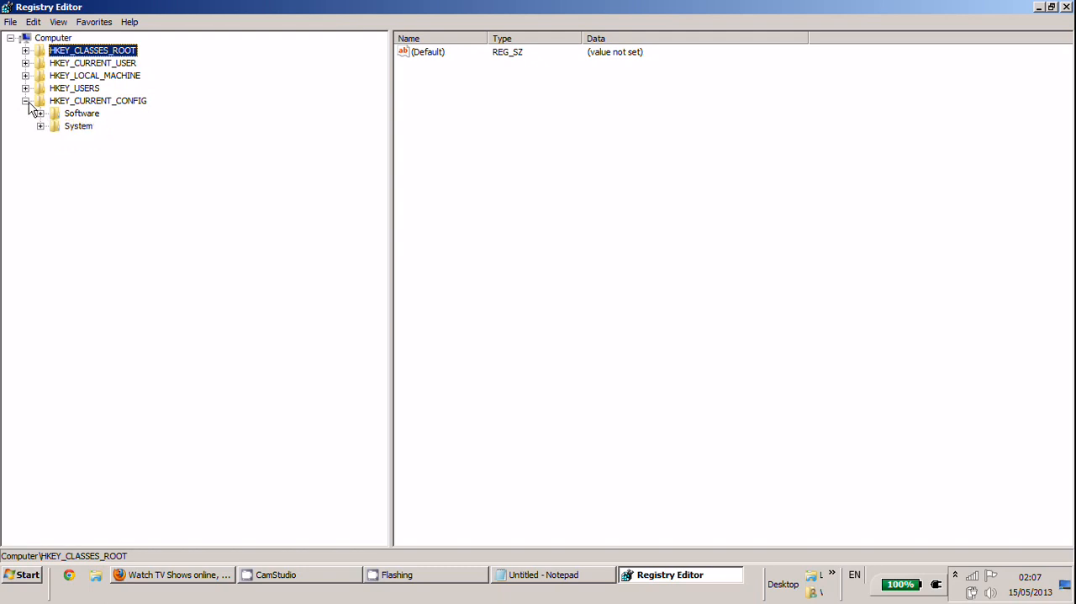
click(27, 87)
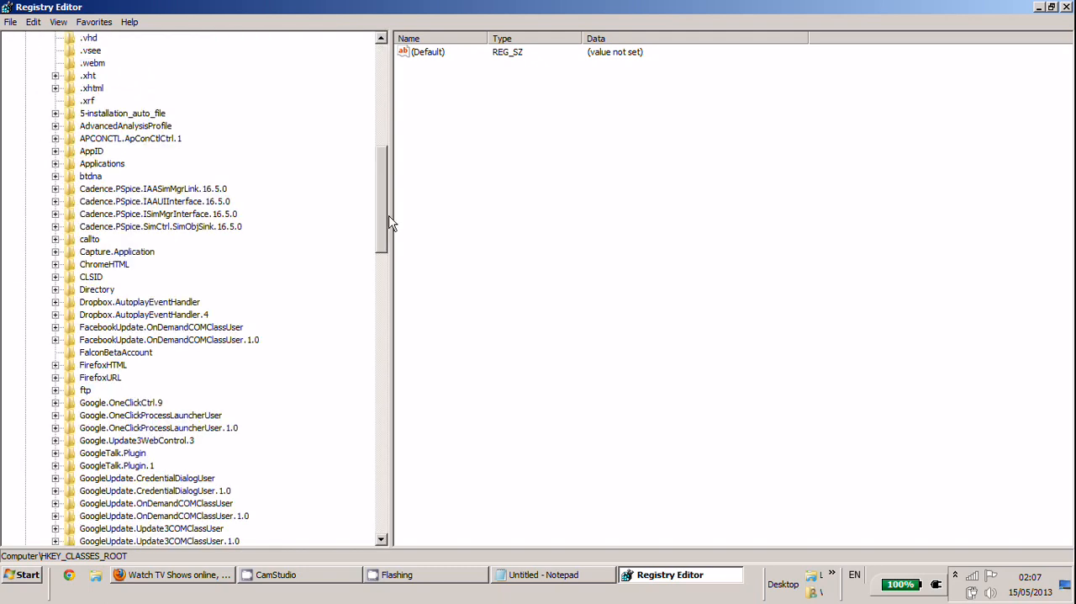
scroll(down, 3)
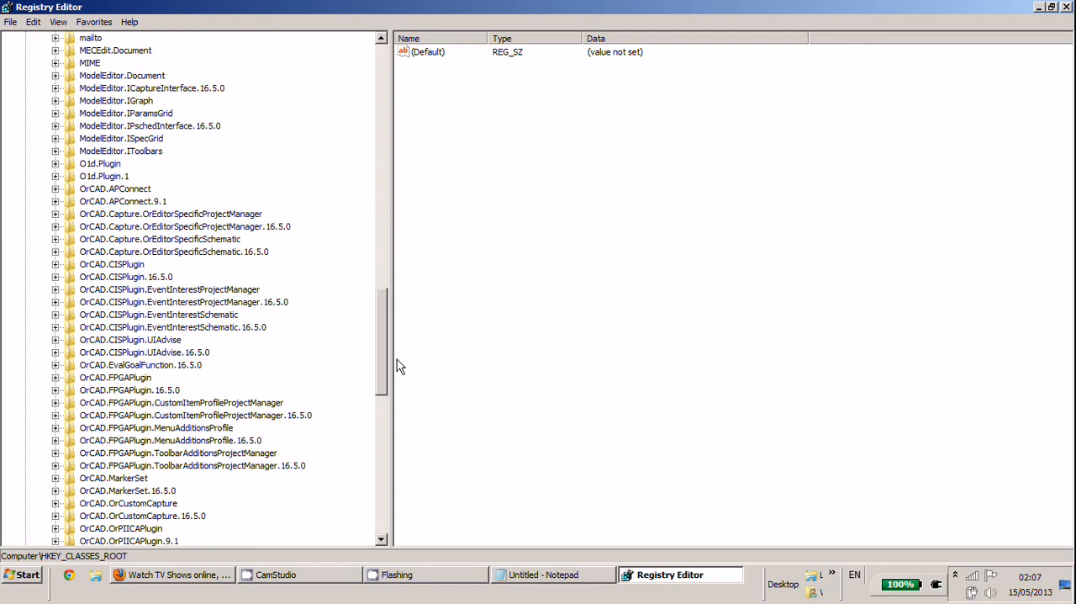
mouse_move(182, 292)
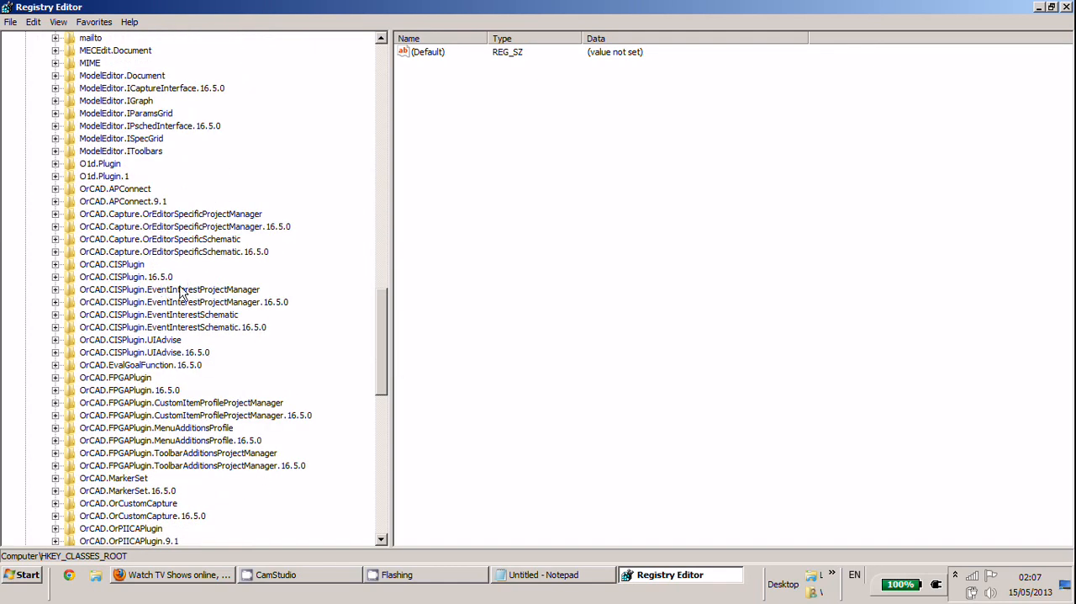
- Select OrCAD.CISPlugin.EventInterestSchematic.16.5.0 and view its context menu with Delete
click(171, 326)
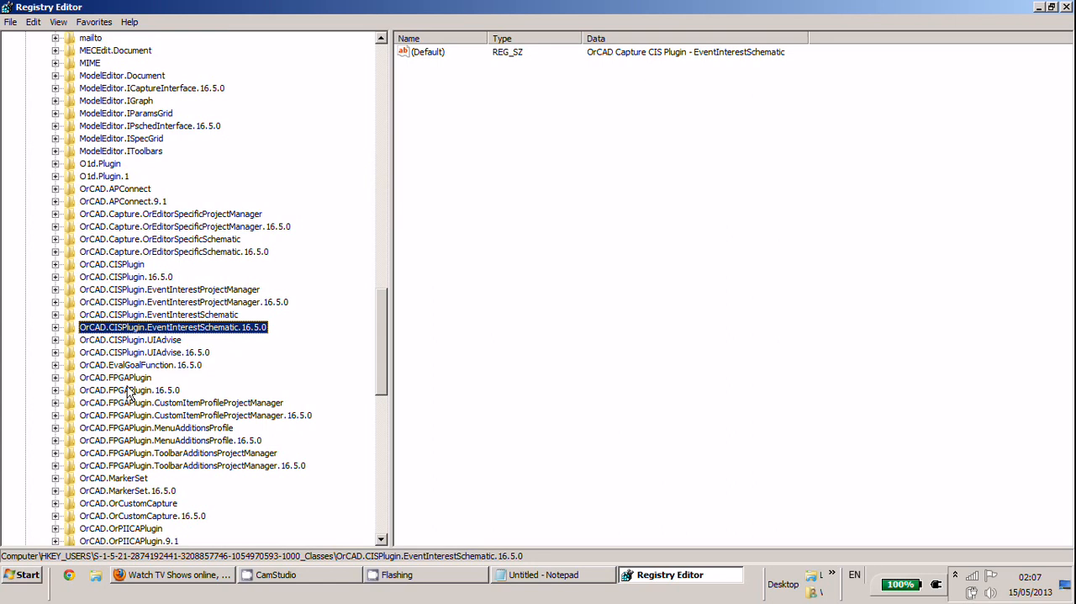
right_click(171, 326)
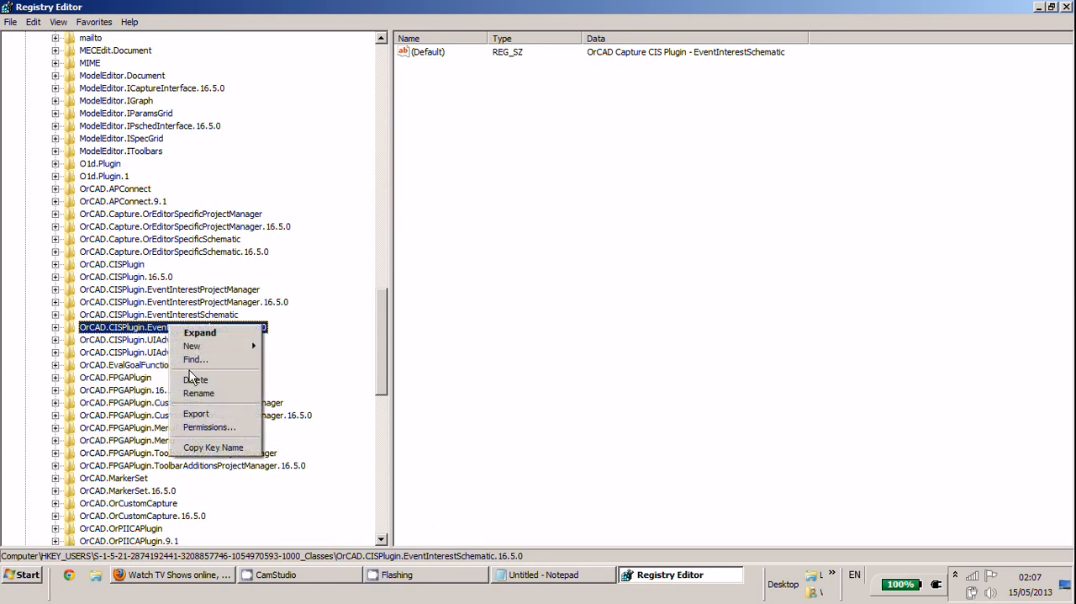
mouse_move(118, 205)
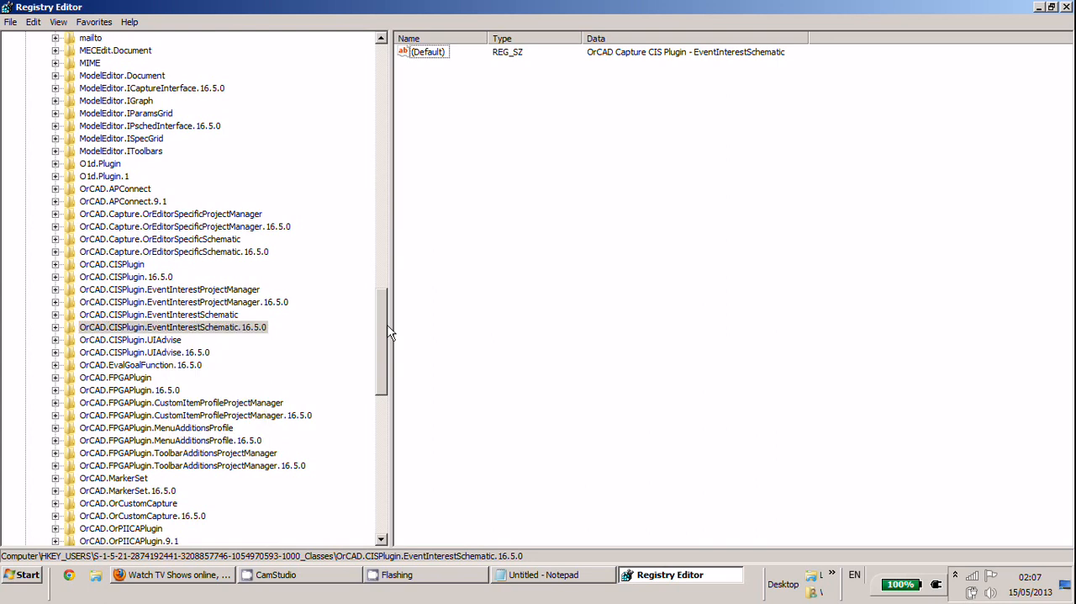
scroll(up, 3)
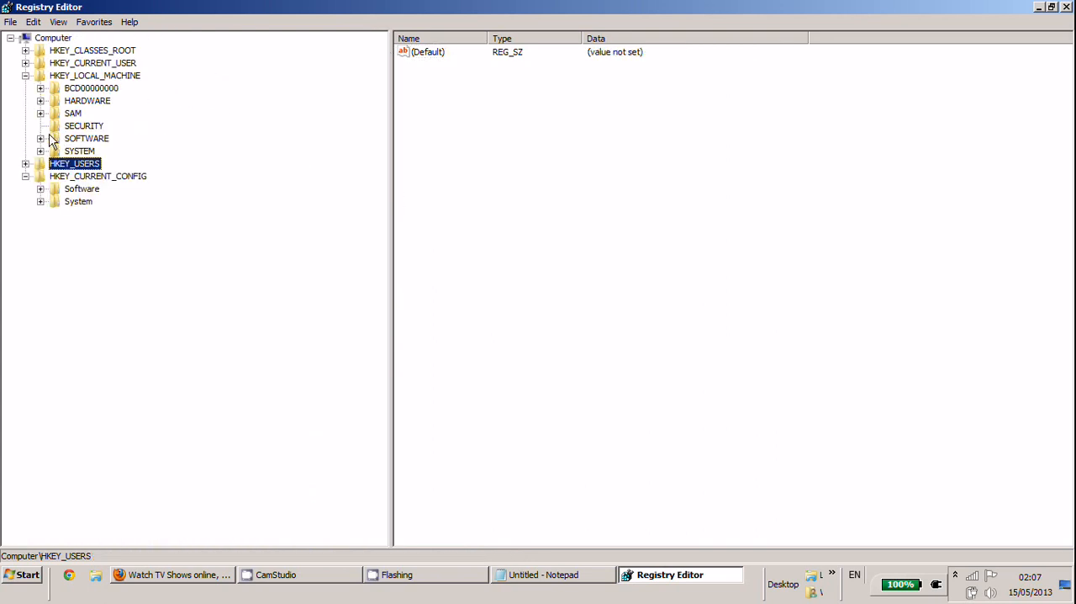
- Expand HKEY_LOCAL_MACHINE's SOFTWARE key and scan its subkeys
click(41, 138)
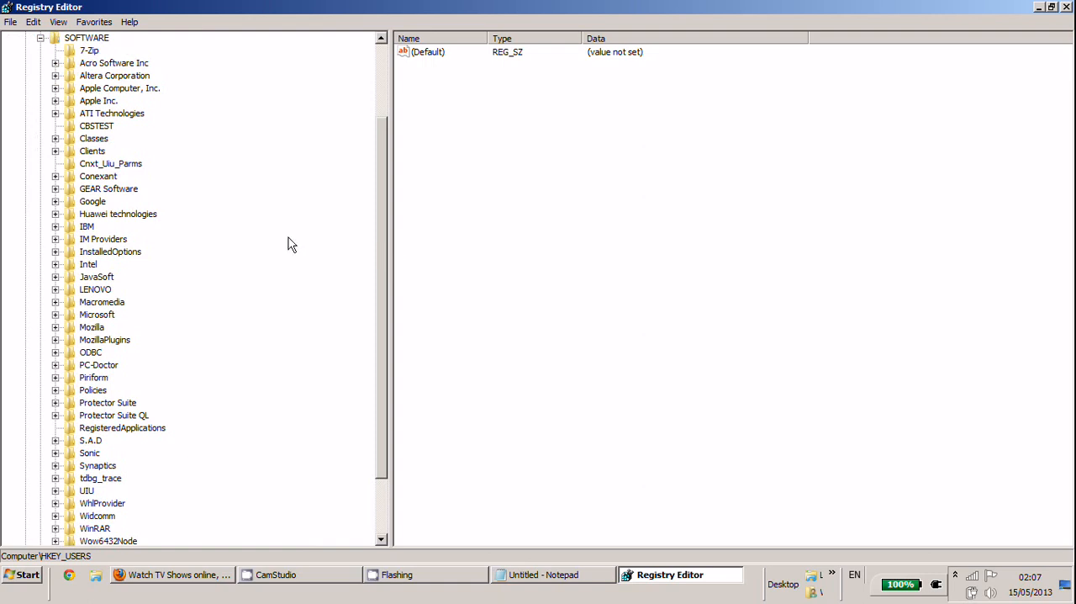
mouse_move(387, 279)
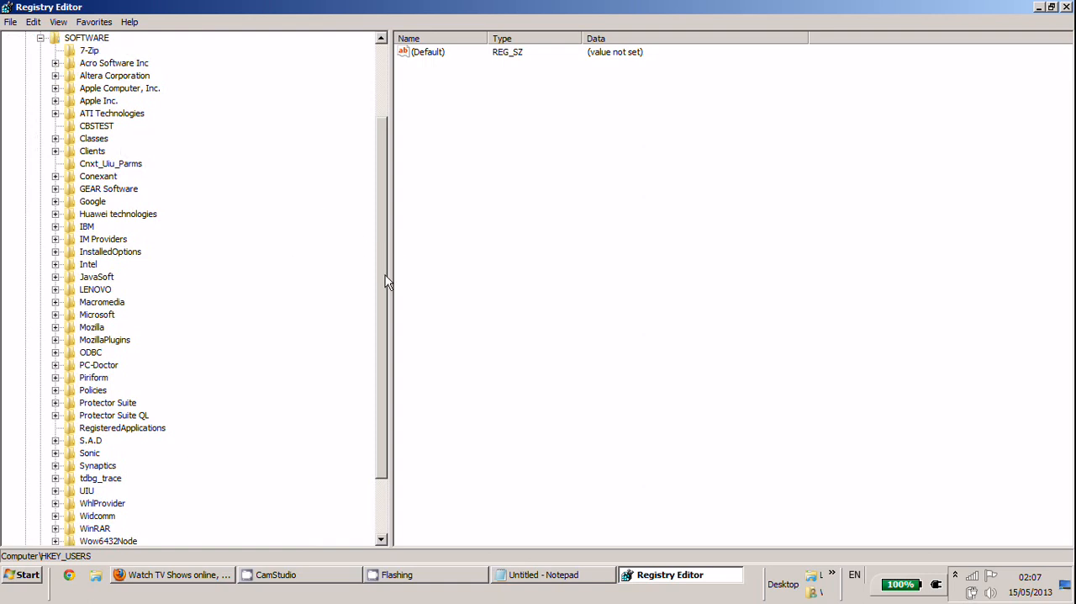
scroll(up, 3)
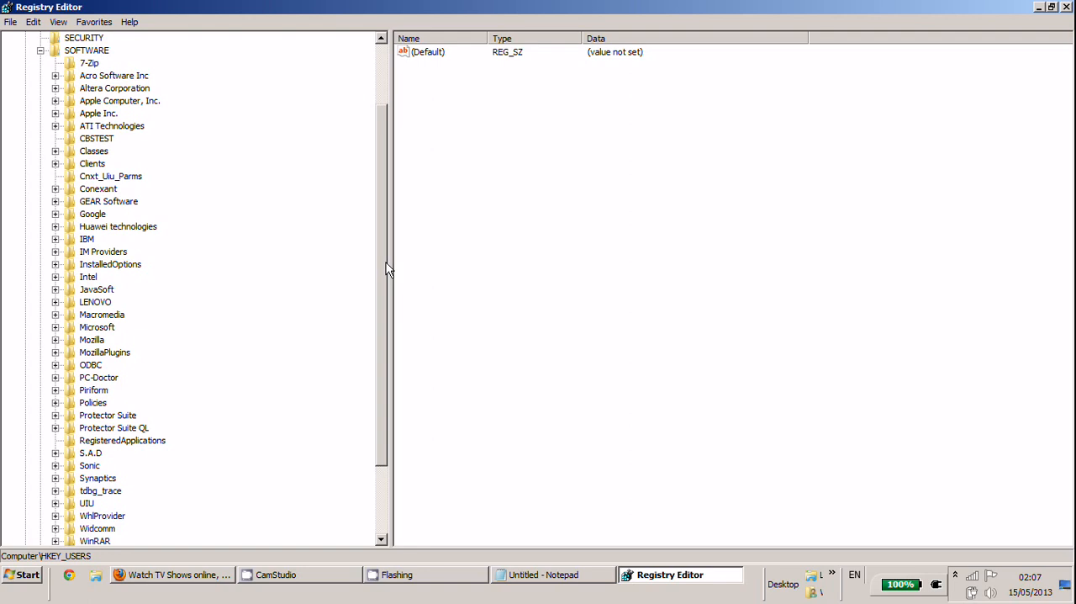
scroll(down, 3)
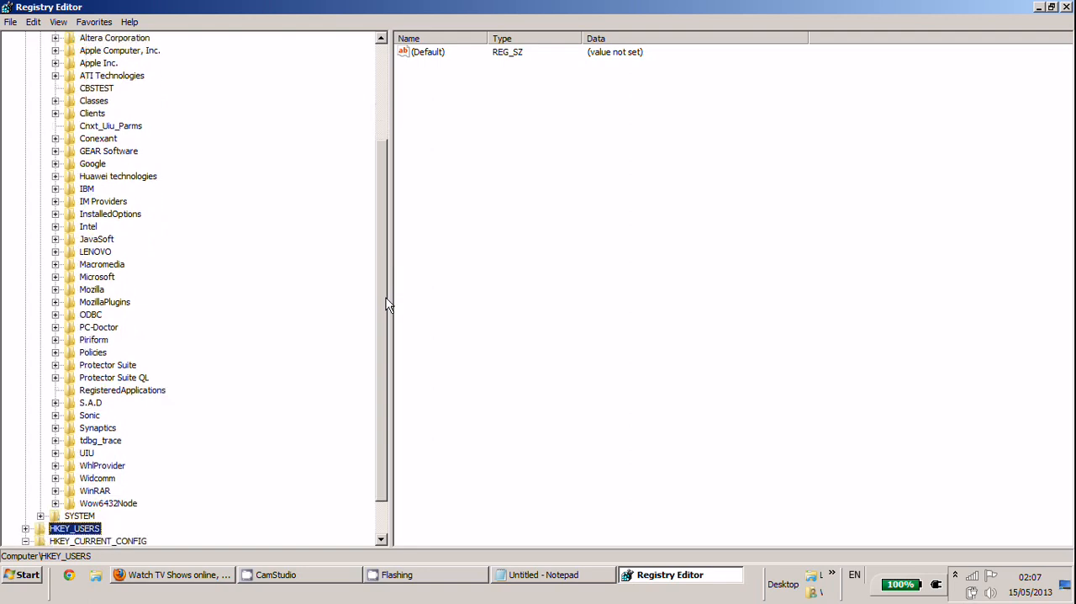
scroll(up, 3)
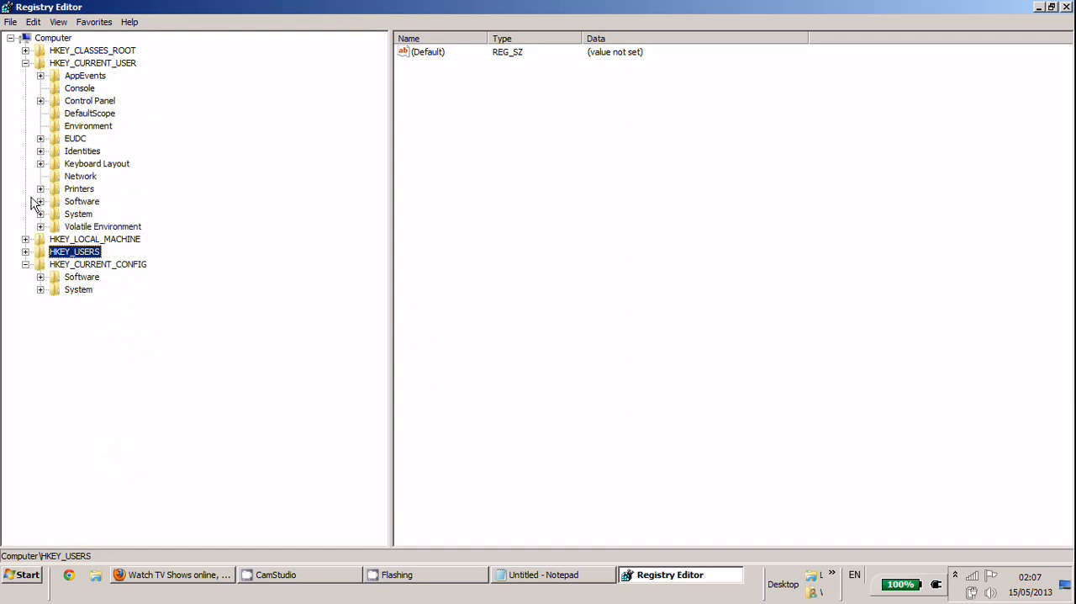
- Expand HKEY_CURRENT_USER Software > Cadence Design Systems showing Cadence SPB 16.5 and its context menu
click(40, 202)
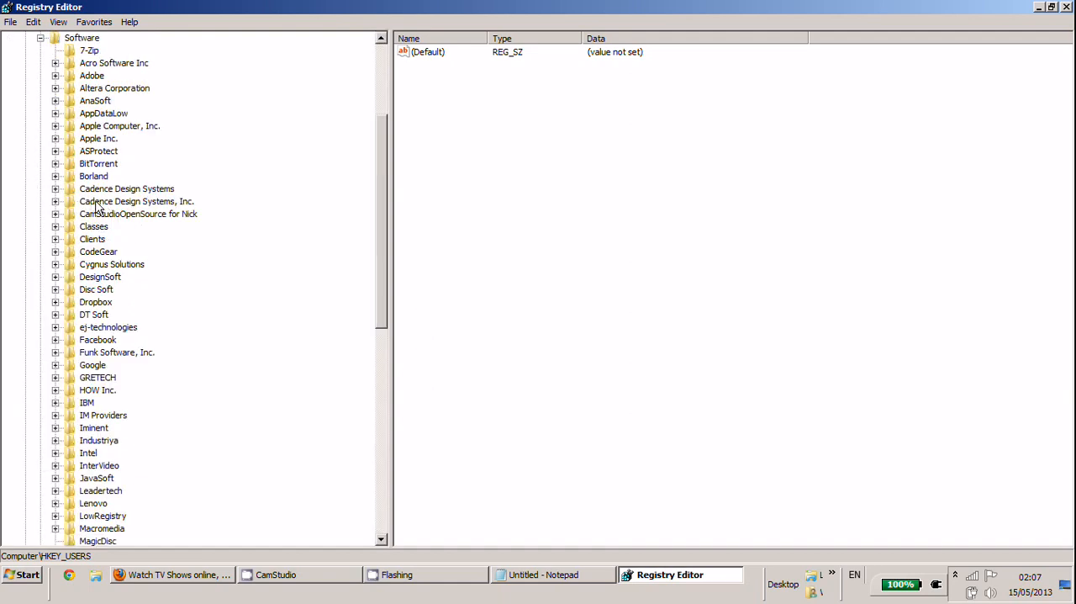
click(54, 188)
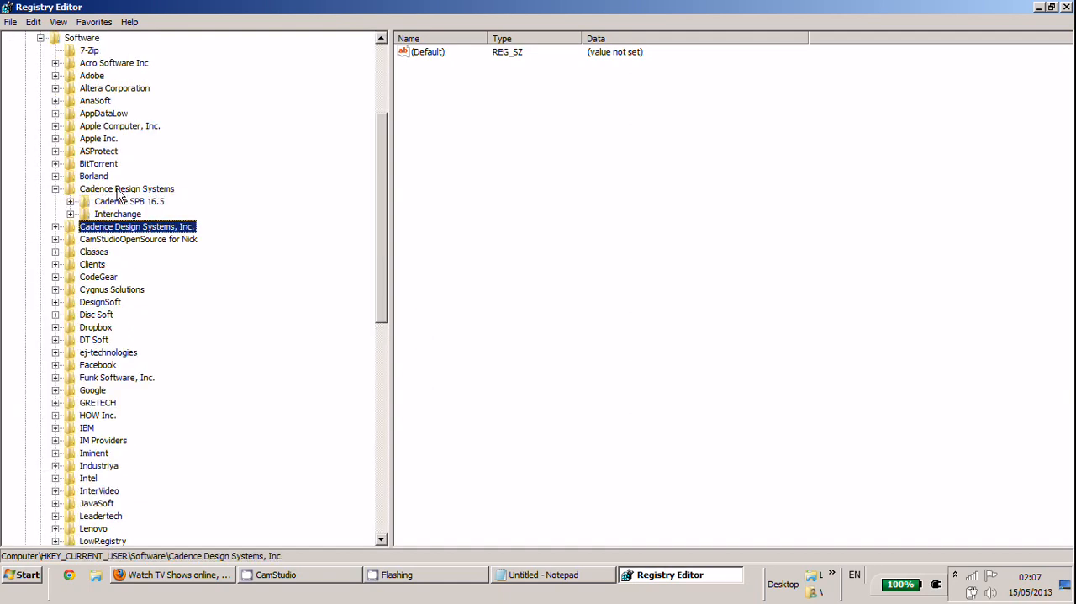
right_click(126, 188)
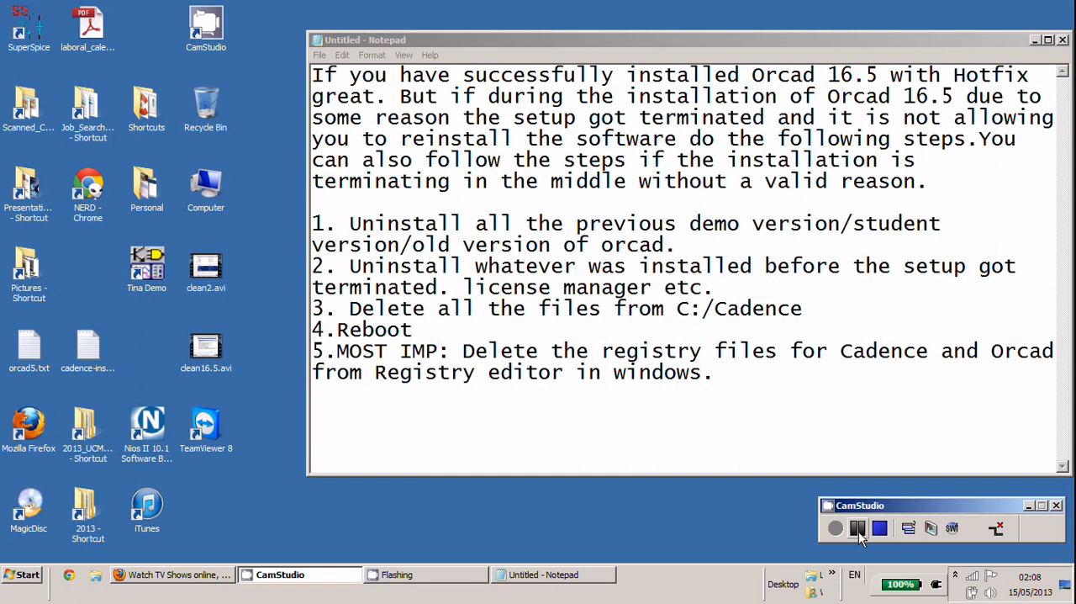
- Write step 6 'Delete registry for Cadence and Orcad.', step 7 ending 'and freshly reinstall.', then 'Have fun !!'
text(6. Delete registry for Cadence and Orcad.)
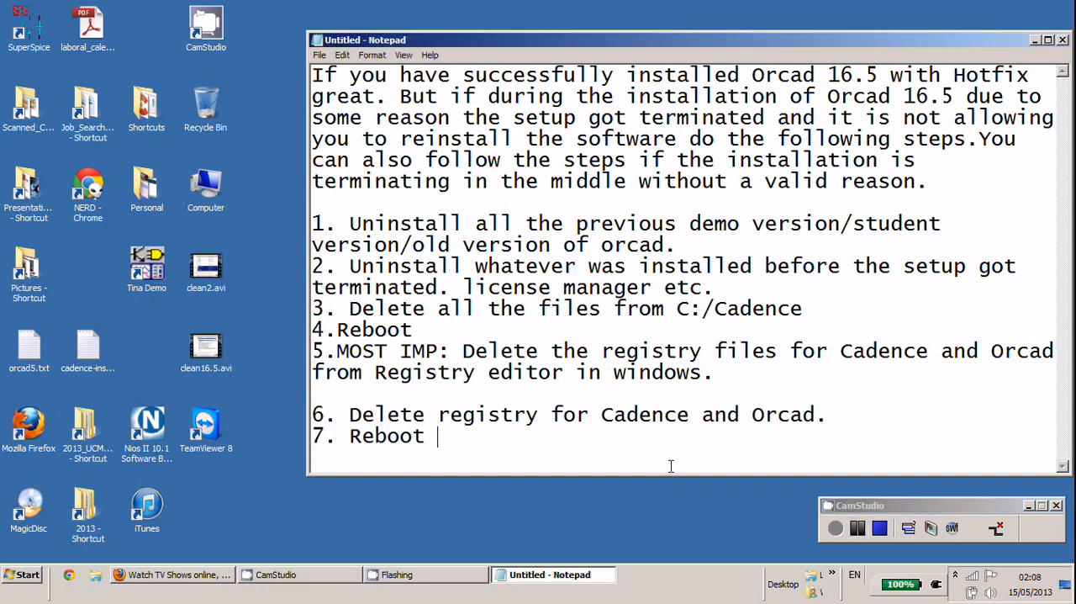
text(and f)
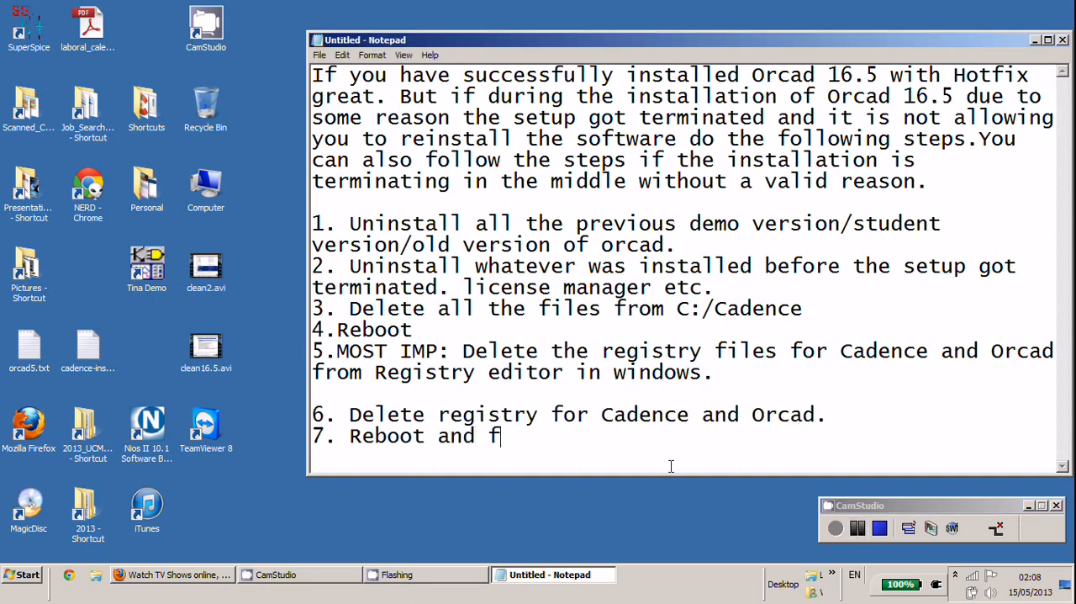
text(resh)
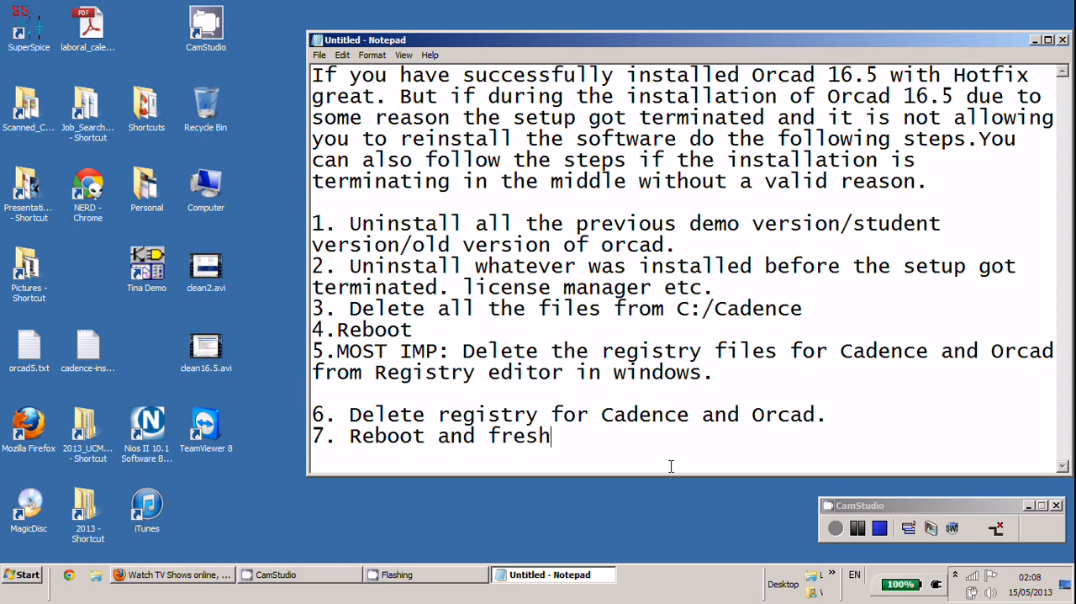
text(ly reins)
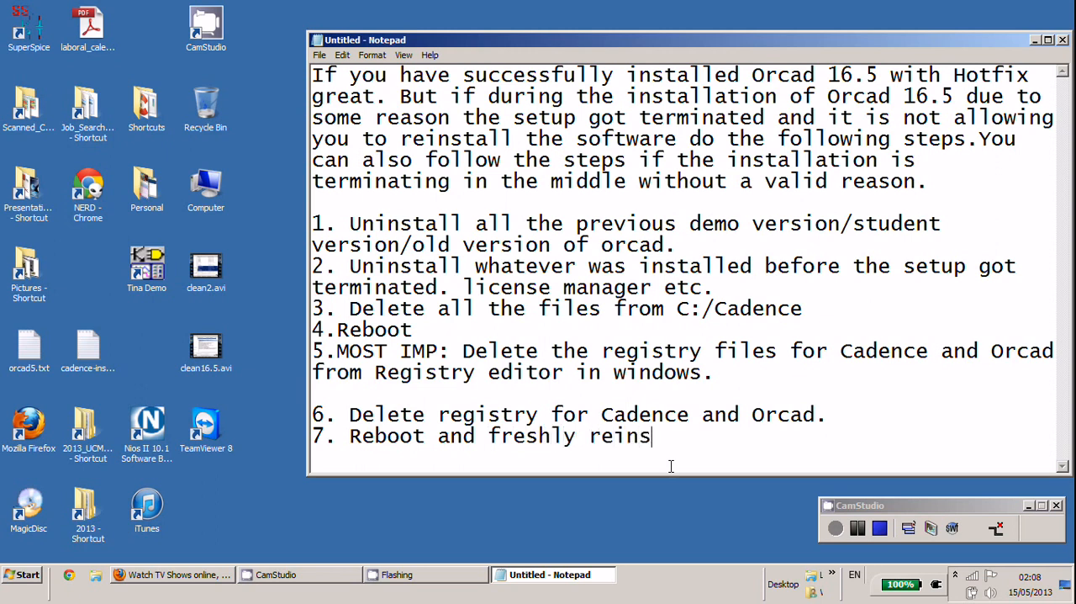
text(tall.)
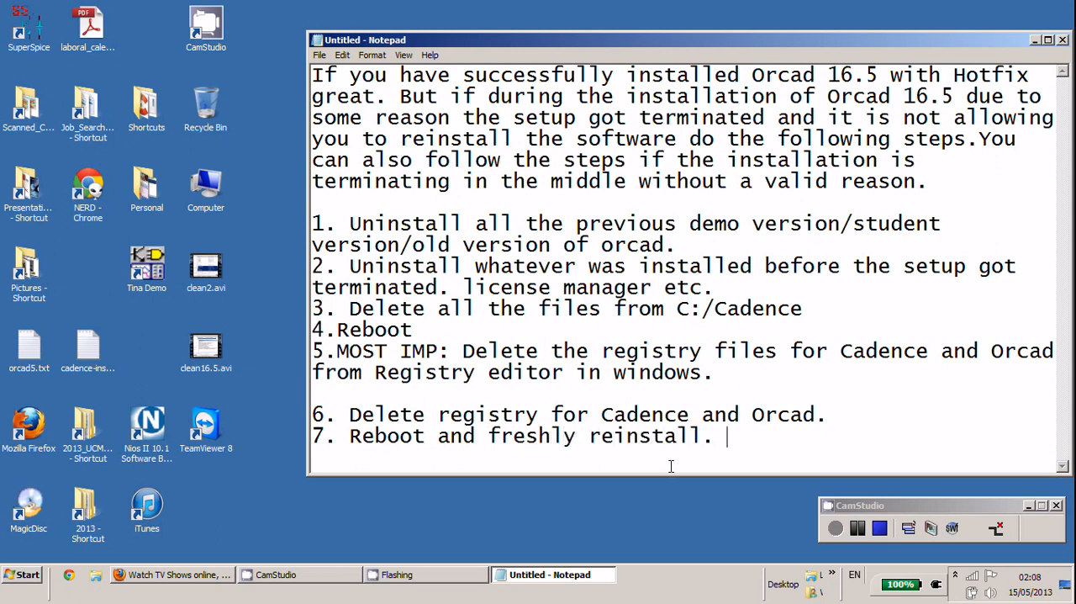
scroll(down, 3)
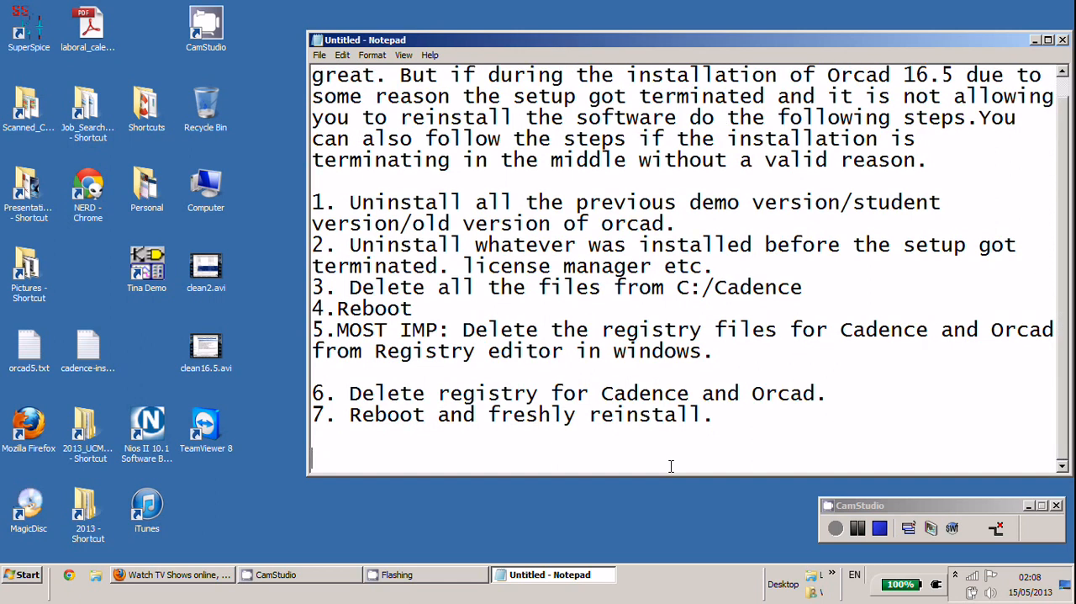
text(Have fun)
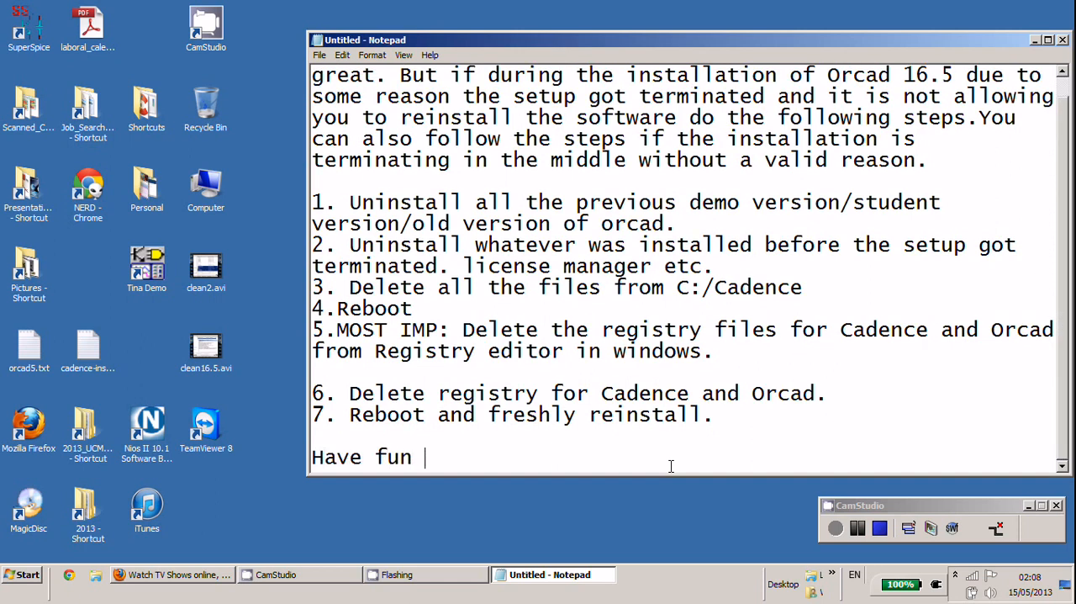
text(!!)
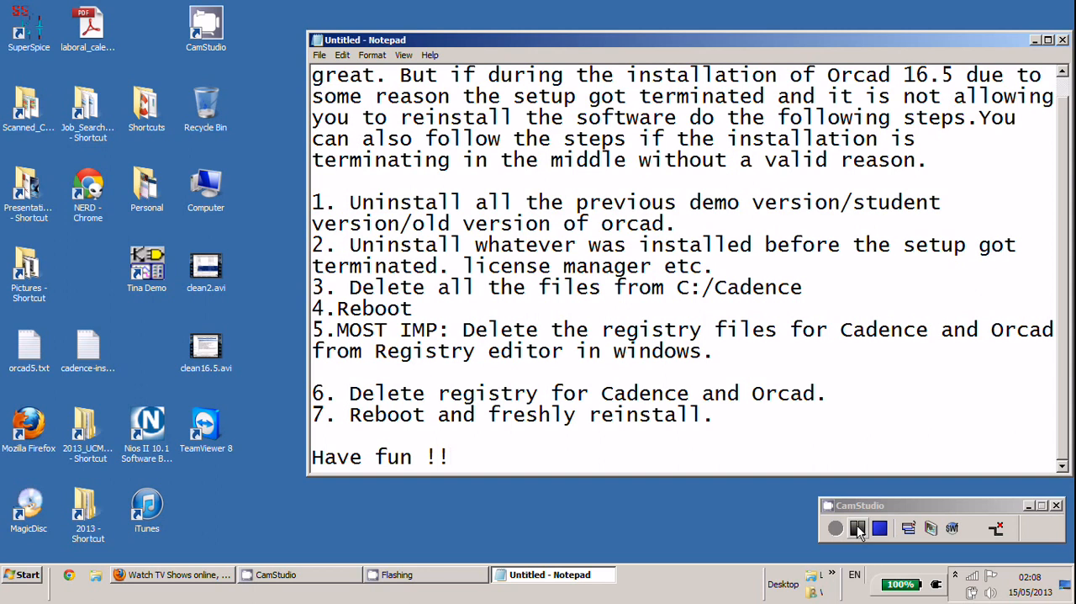
- Select the text of steps 6 and 7 with the mouse
click(857, 528)
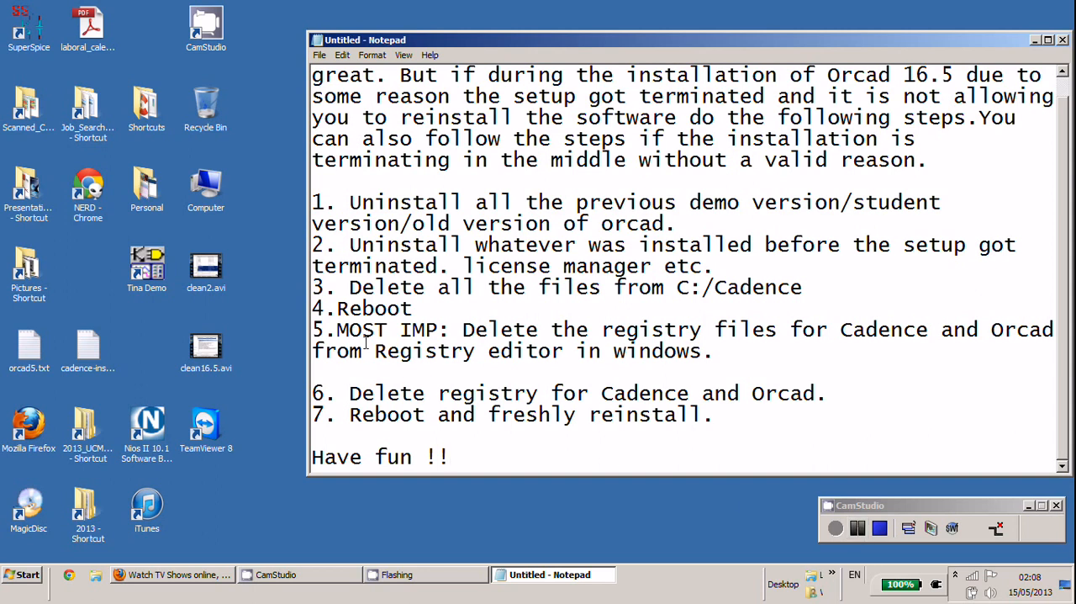
drag(350, 391, 720, 413)
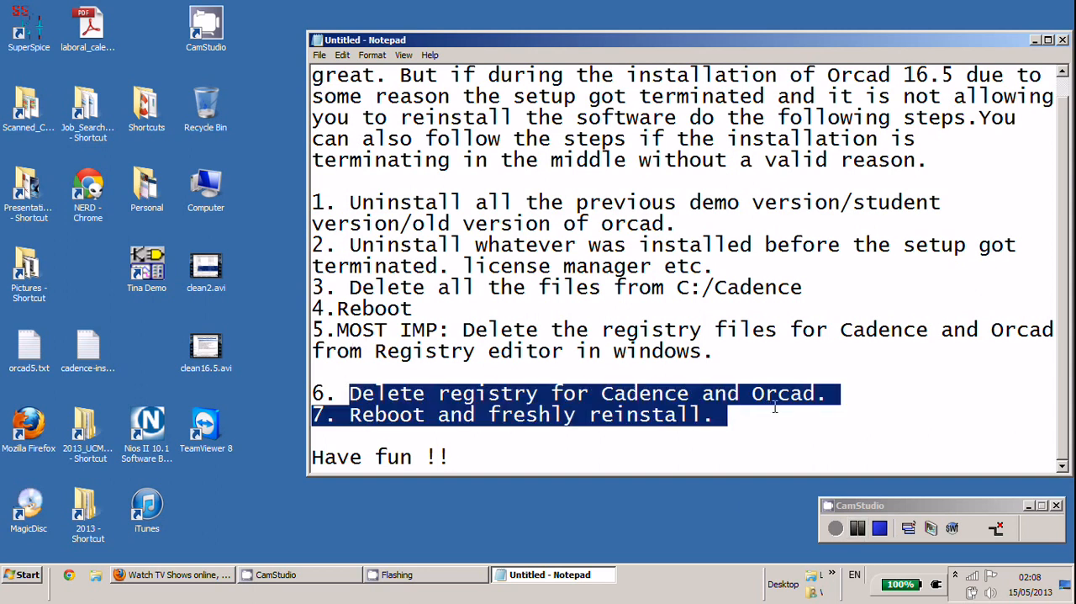
click(815, 392)
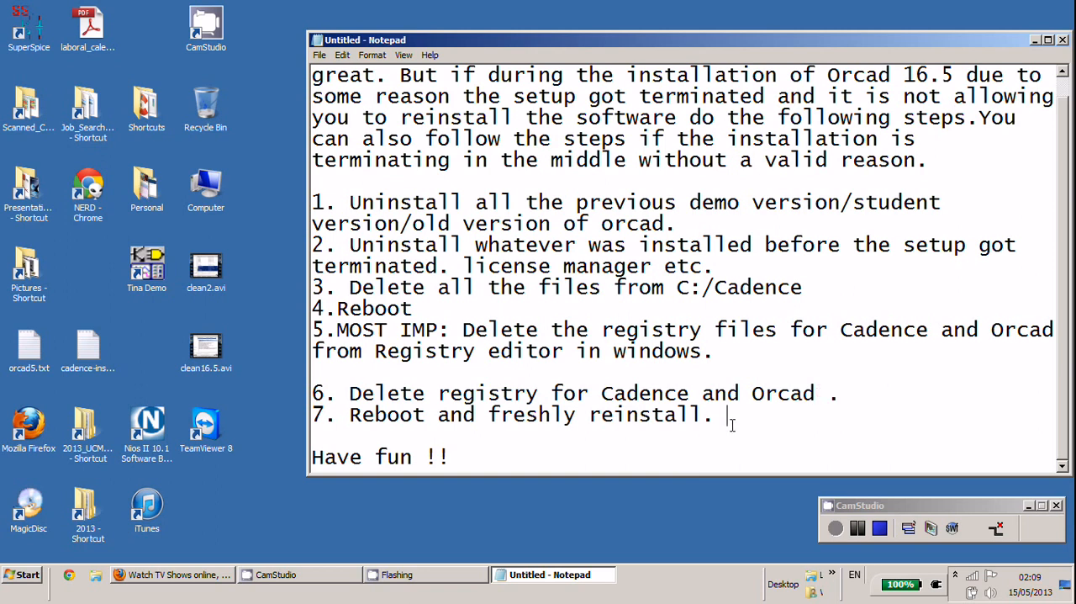
drag(313, 392, 727, 413)
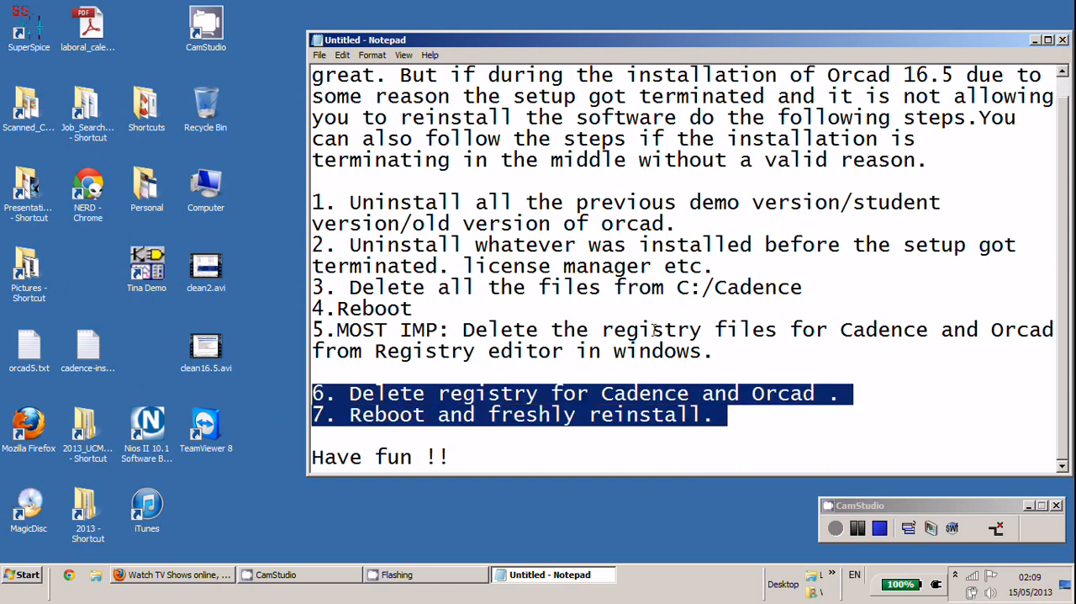